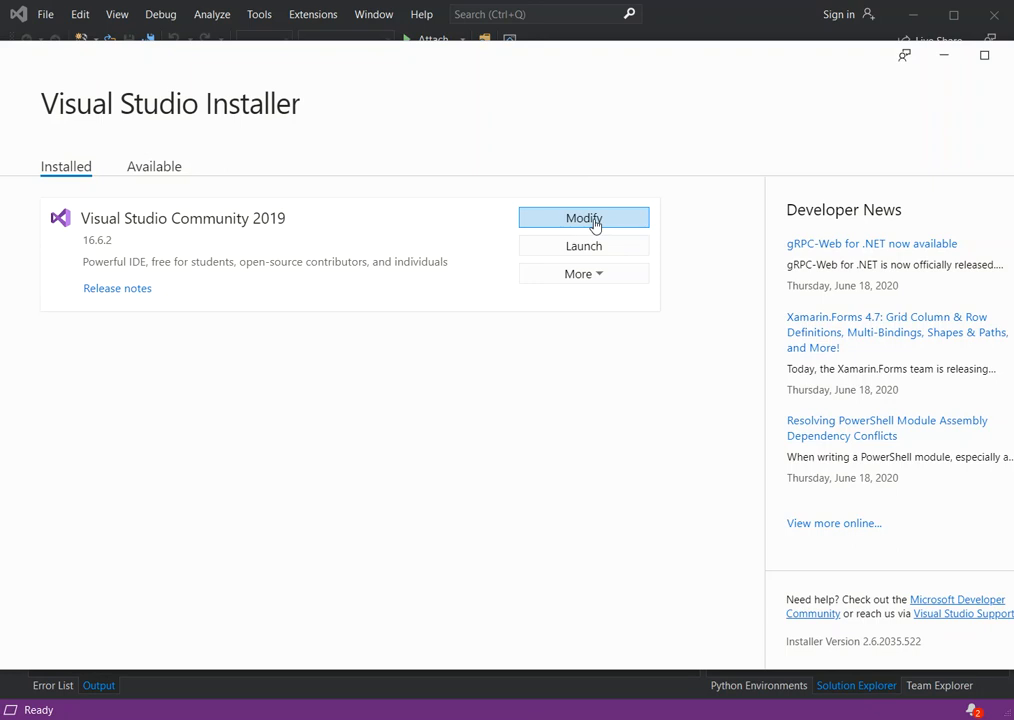
# - Open Modify for Visual Studio Community 2019 and scroll the workloads to Mobile development with C++
pyautogui.click(583, 218)
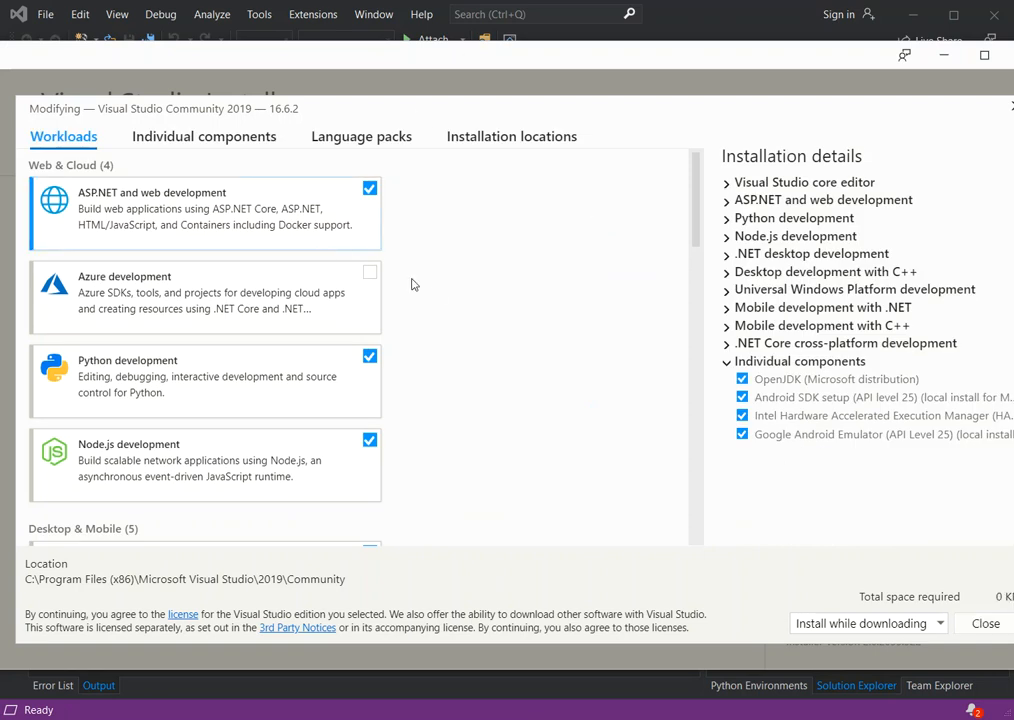
pyautogui.moveTo(678, 264)
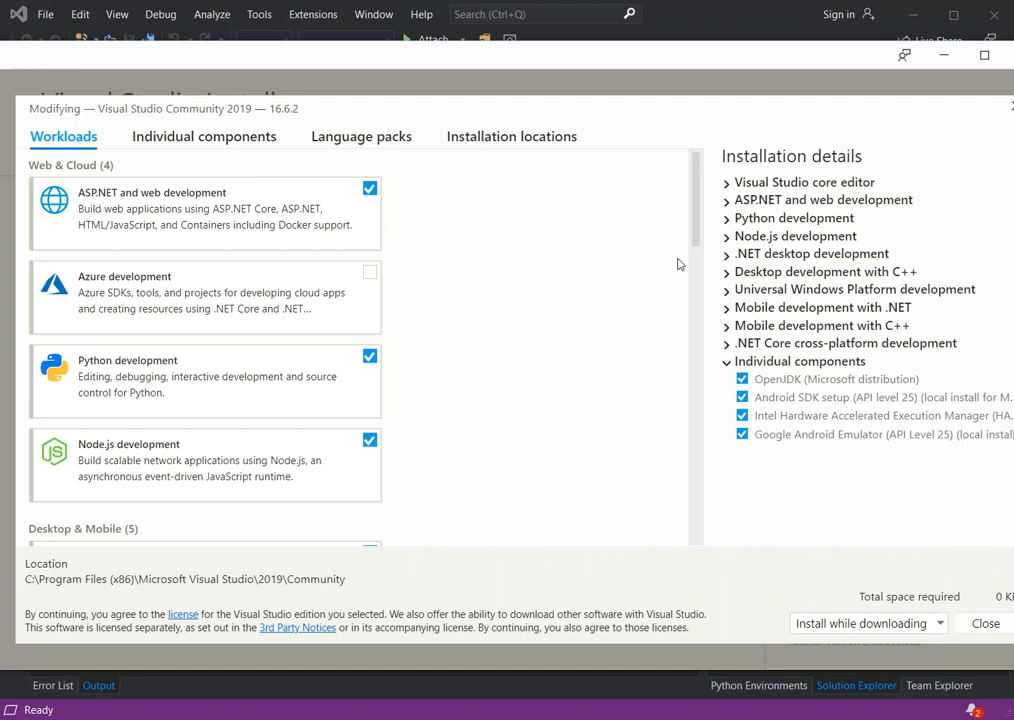
pyautogui.scroll(-3)
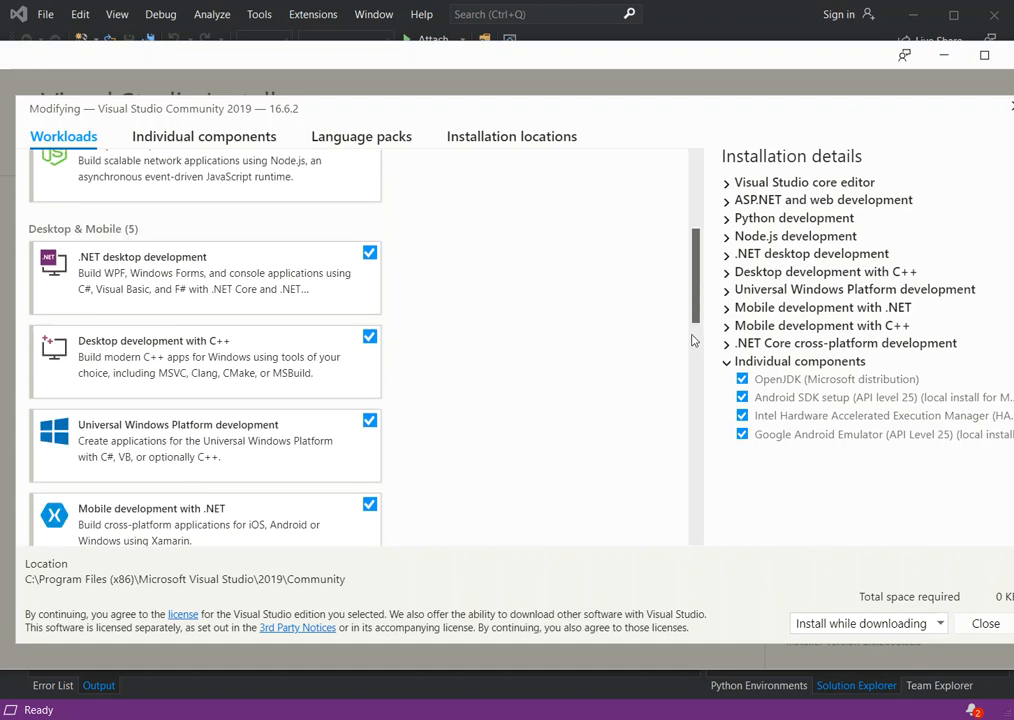
pyautogui.scroll(-3)
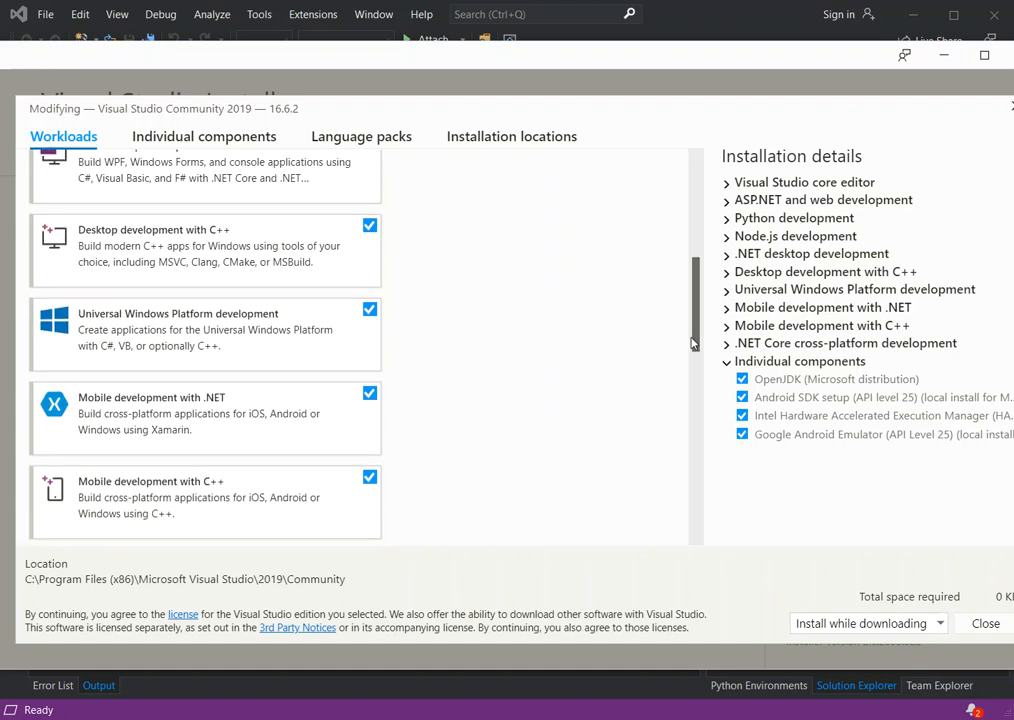
pyautogui.scroll(-3)
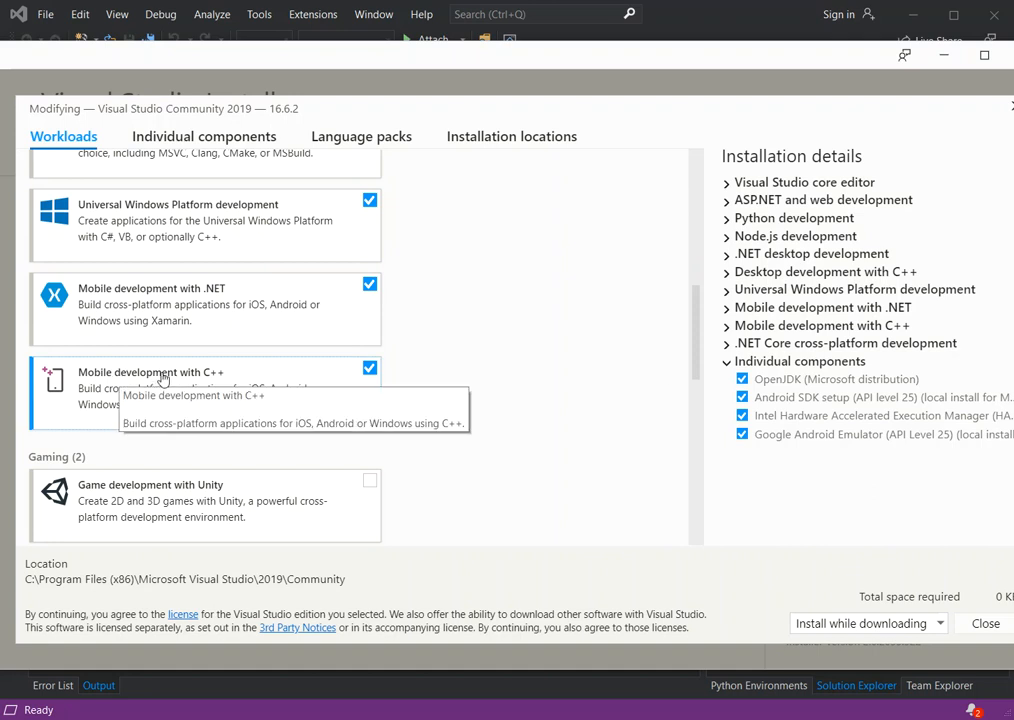
pyautogui.moveTo(220, 388)
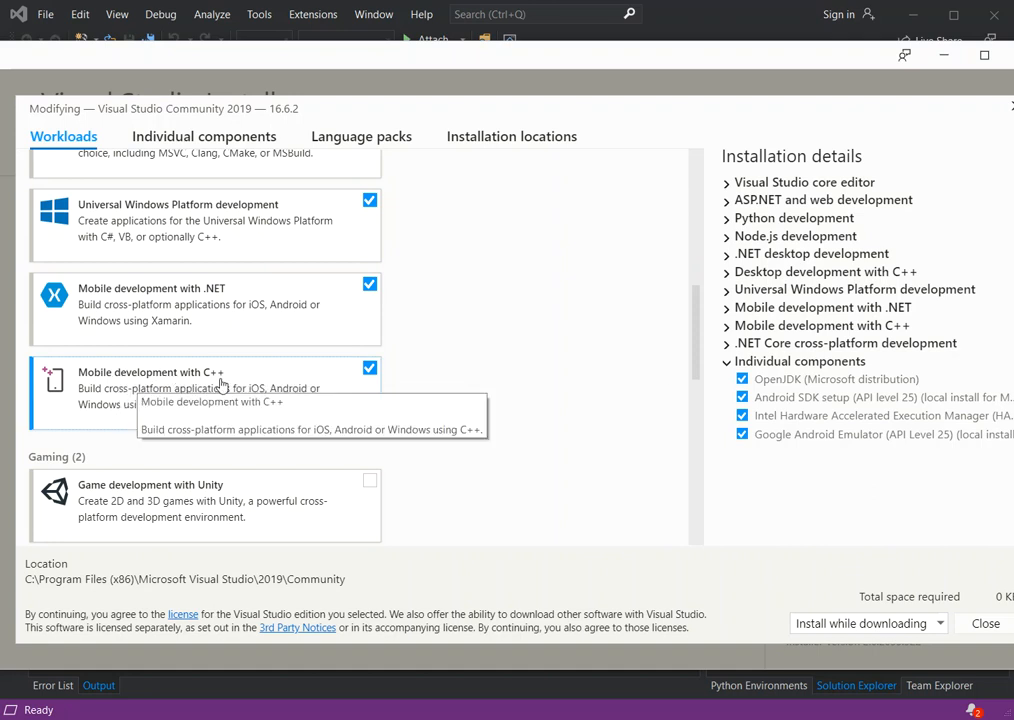
pyautogui.moveTo(250, 398)
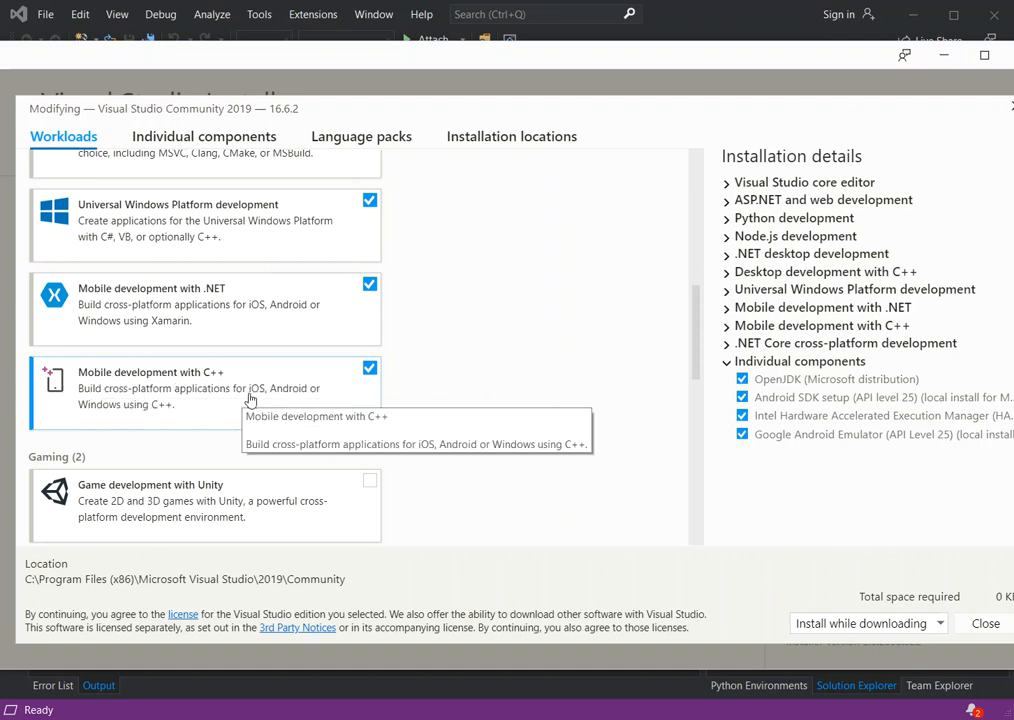
pyautogui.moveTo(120, 401)
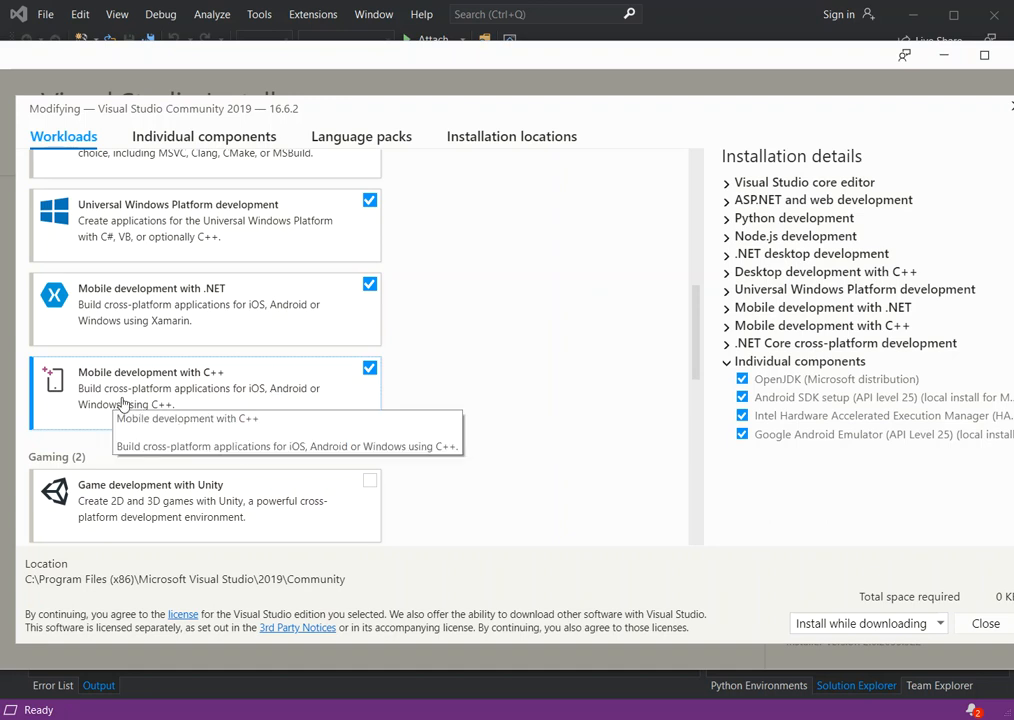
pyautogui.moveTo(228, 400)
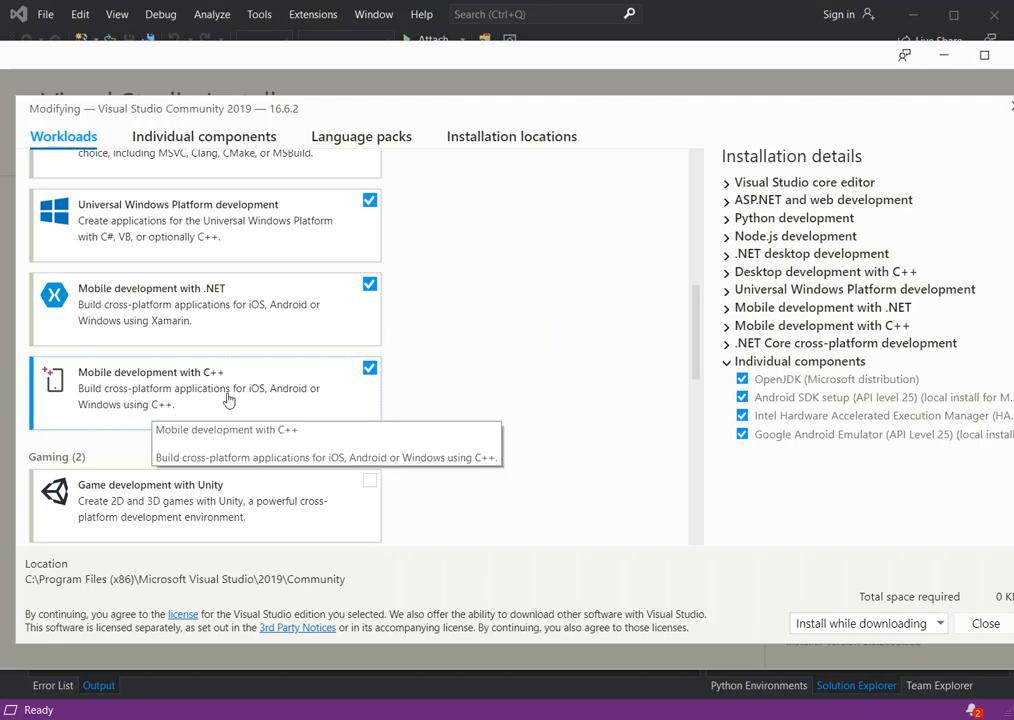
pyautogui.moveTo(483, 453)
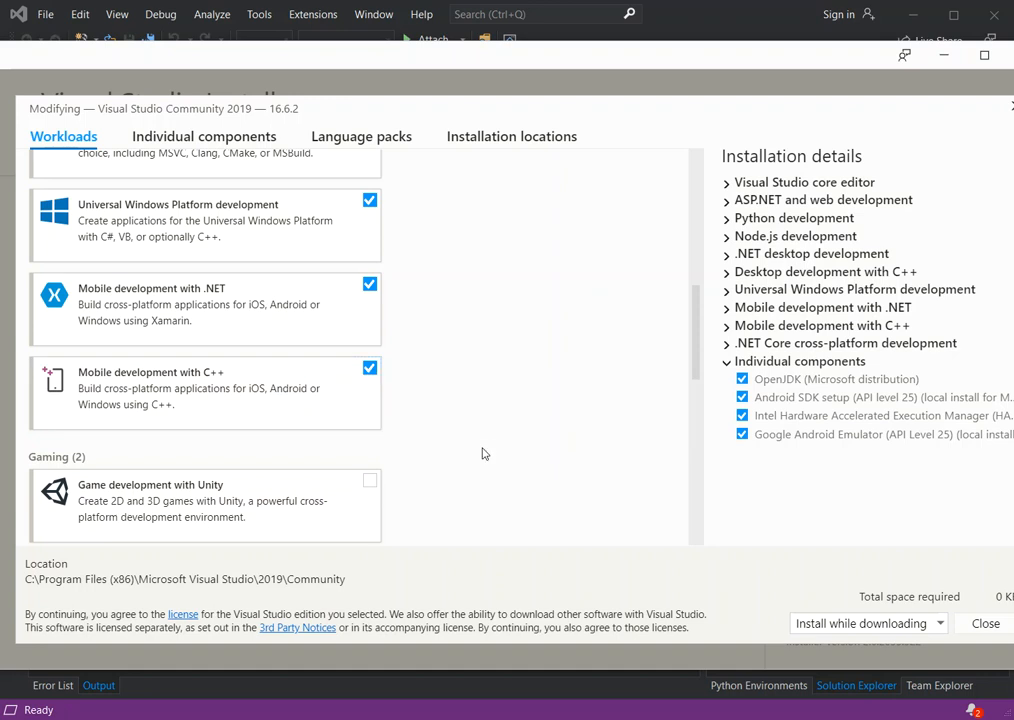
pyautogui.moveTo(911, 119)
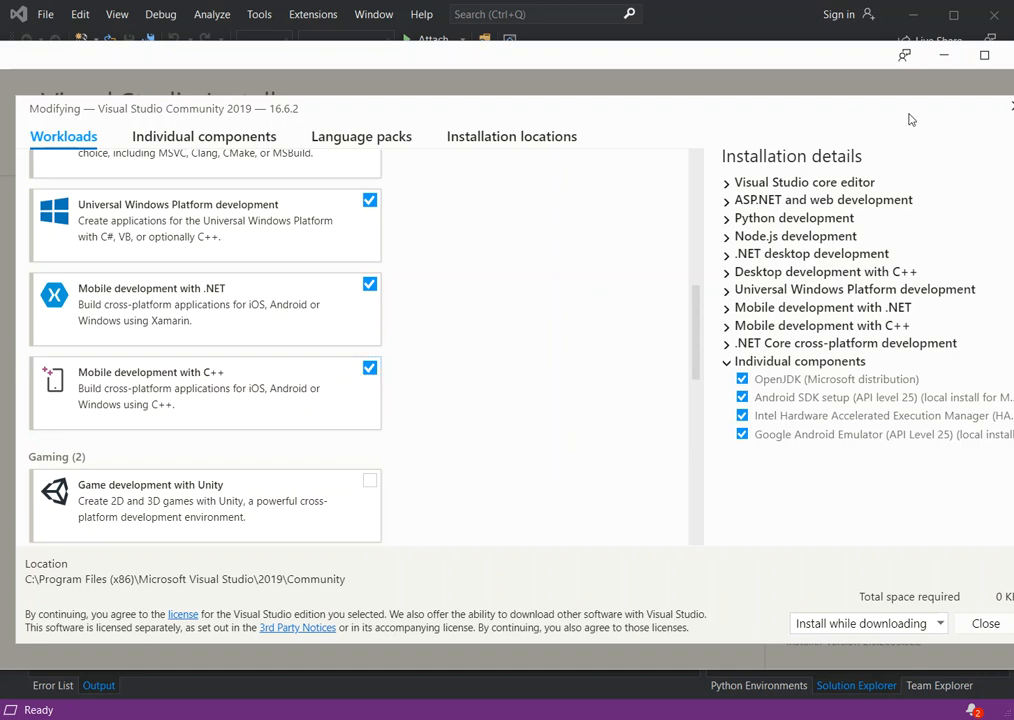
pyautogui.moveTo(942, 56)
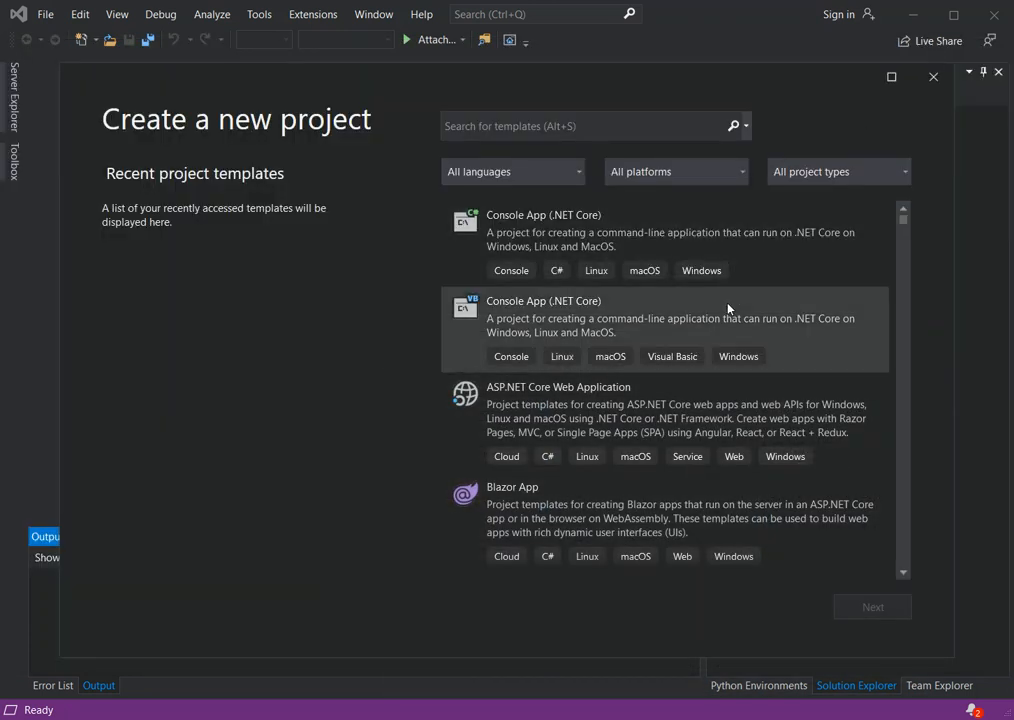
pyautogui.moveTo(350, 418)
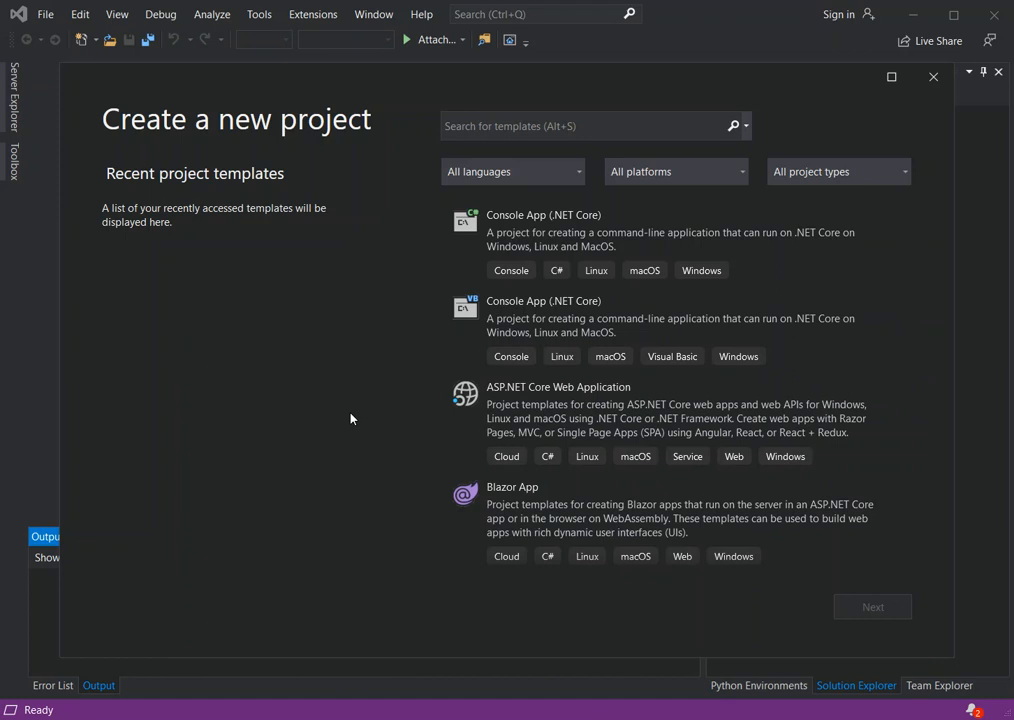
pyautogui.moveTo(606, 710)
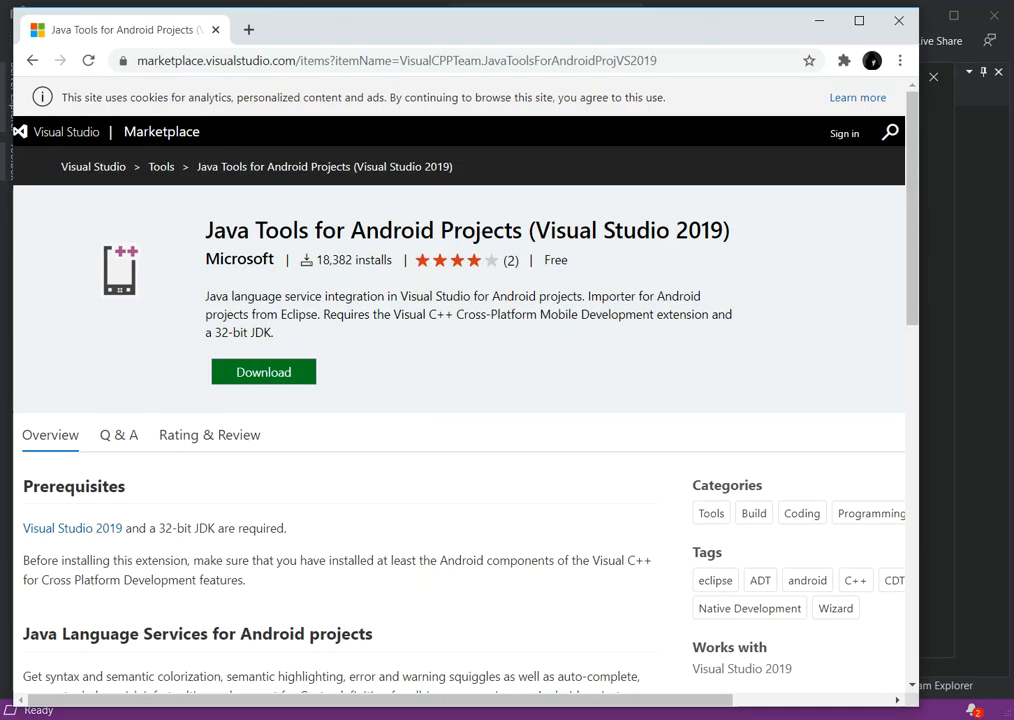
pyautogui.moveTo(156, 207)
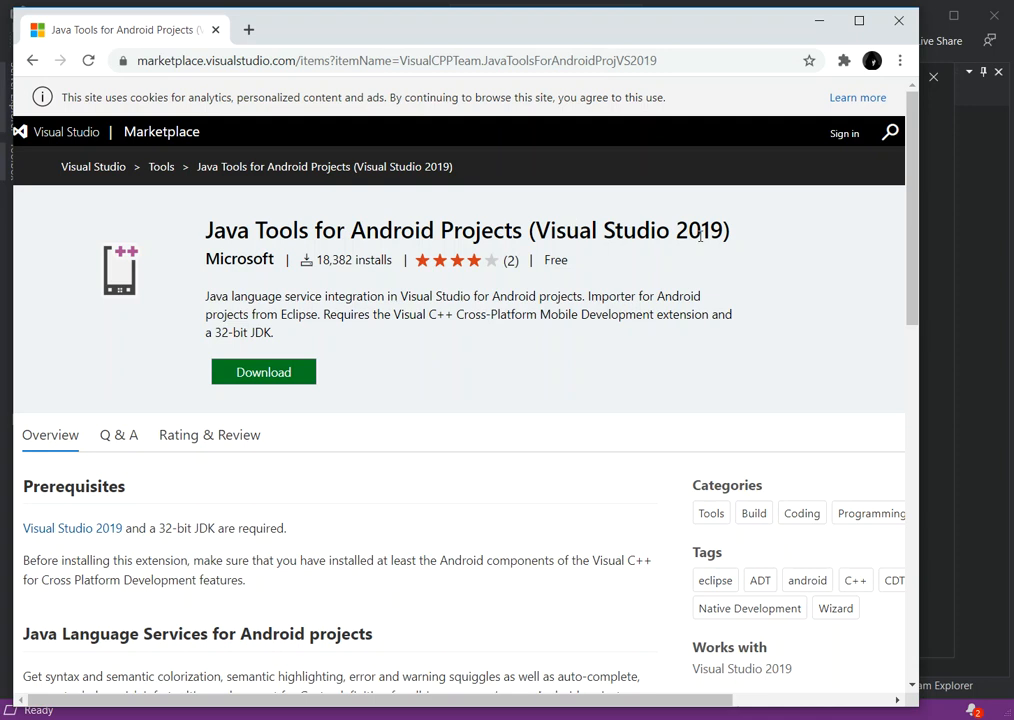
pyautogui.moveTo(324, 302)
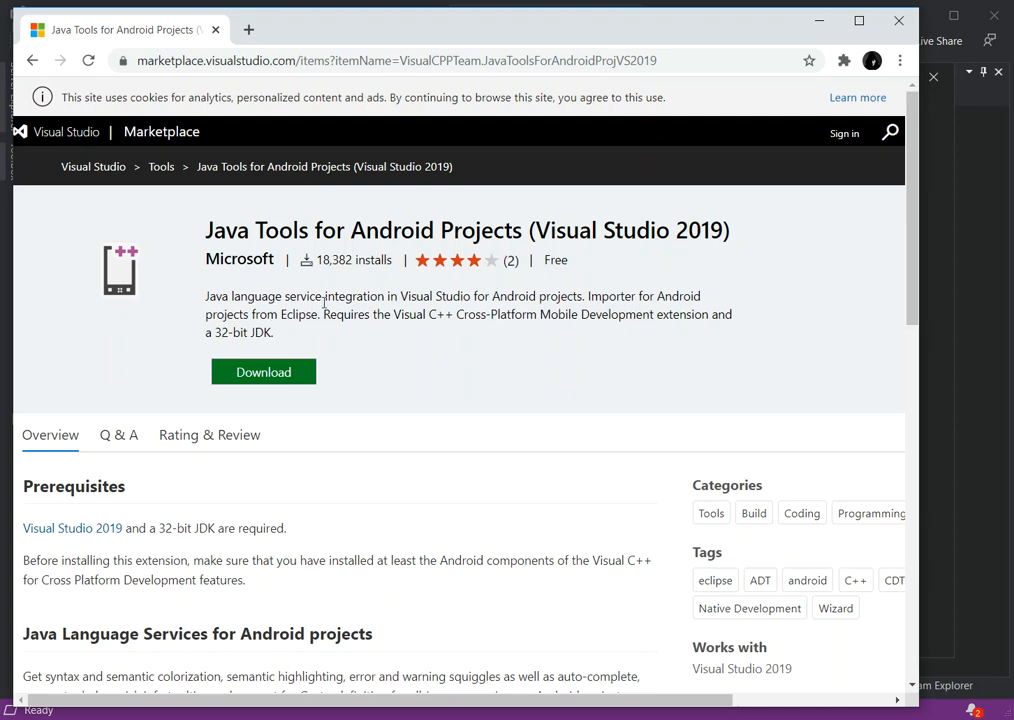
pyautogui.moveTo(363, 310)
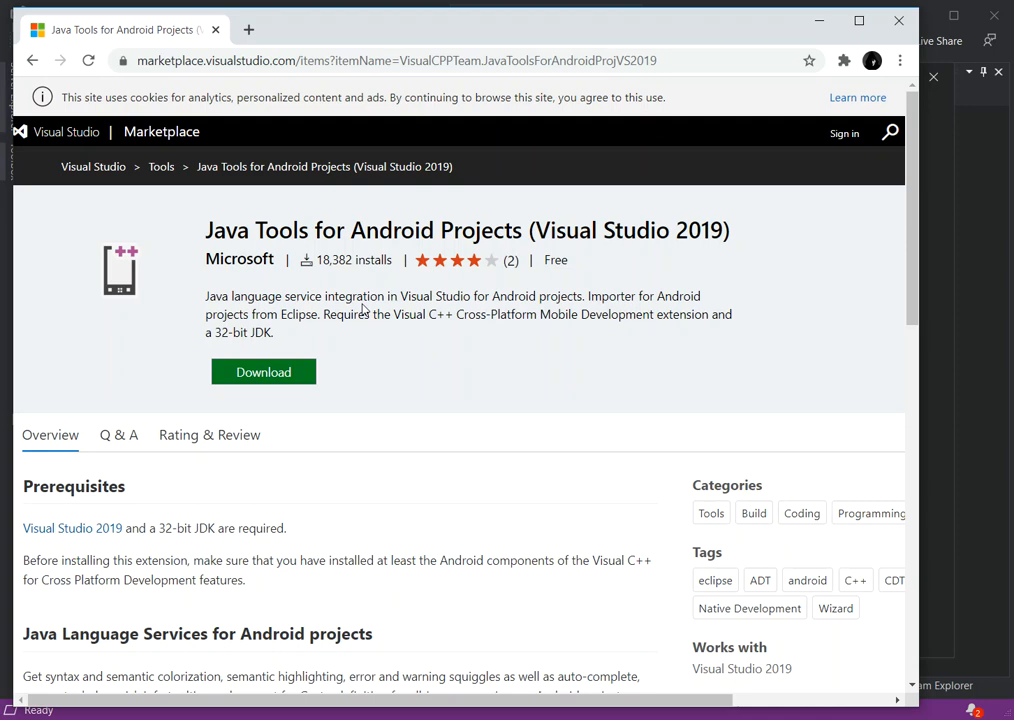
pyautogui.moveTo(438, 373)
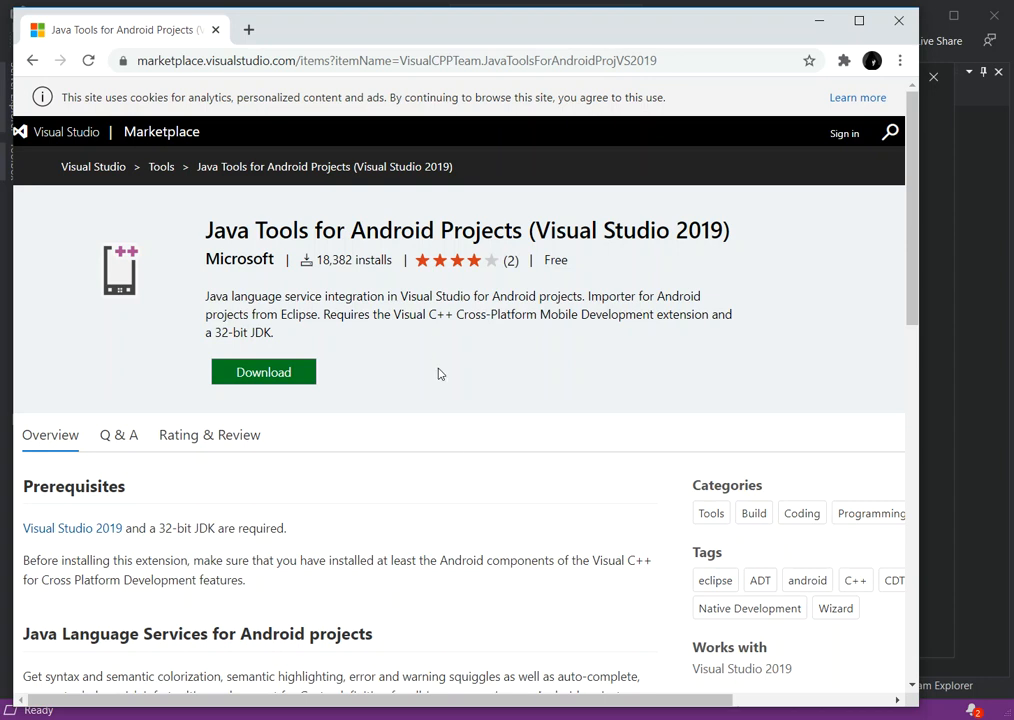
pyautogui.moveTo(318, 363)
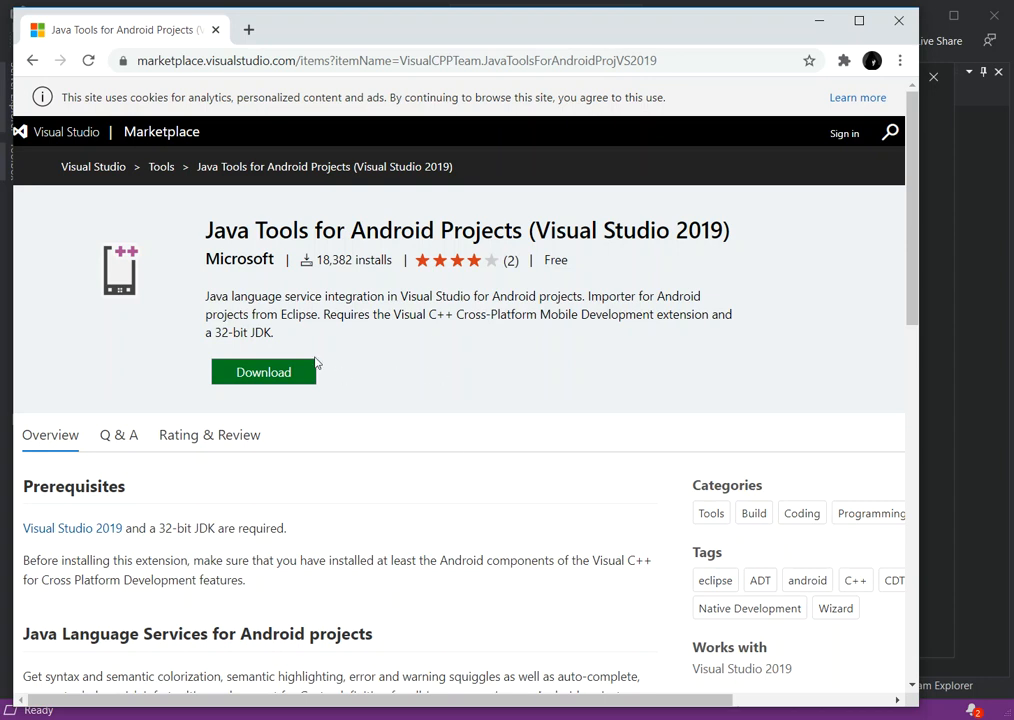
pyautogui.moveTo(240, 385)
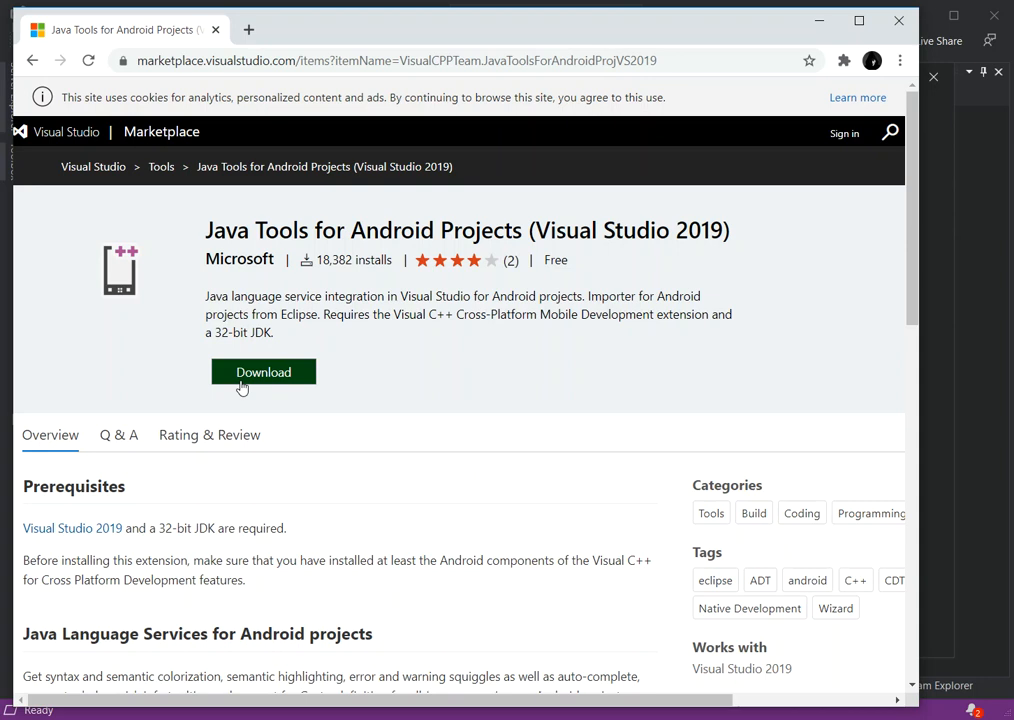
pyautogui.moveTo(618, 350)
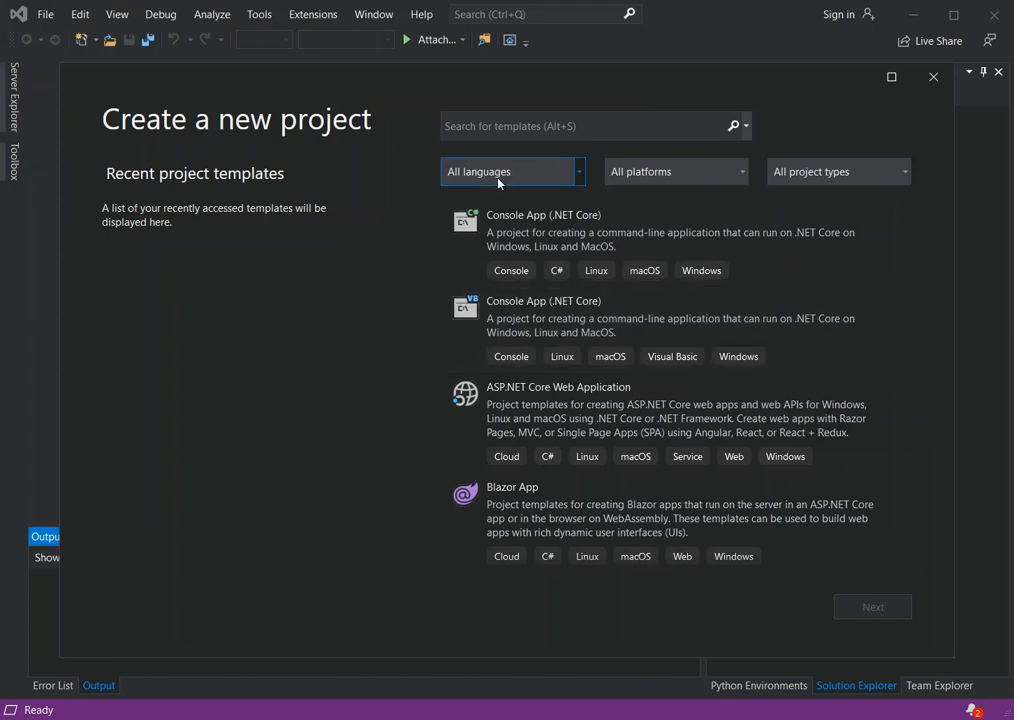
pyautogui.moveTo(576, 181)
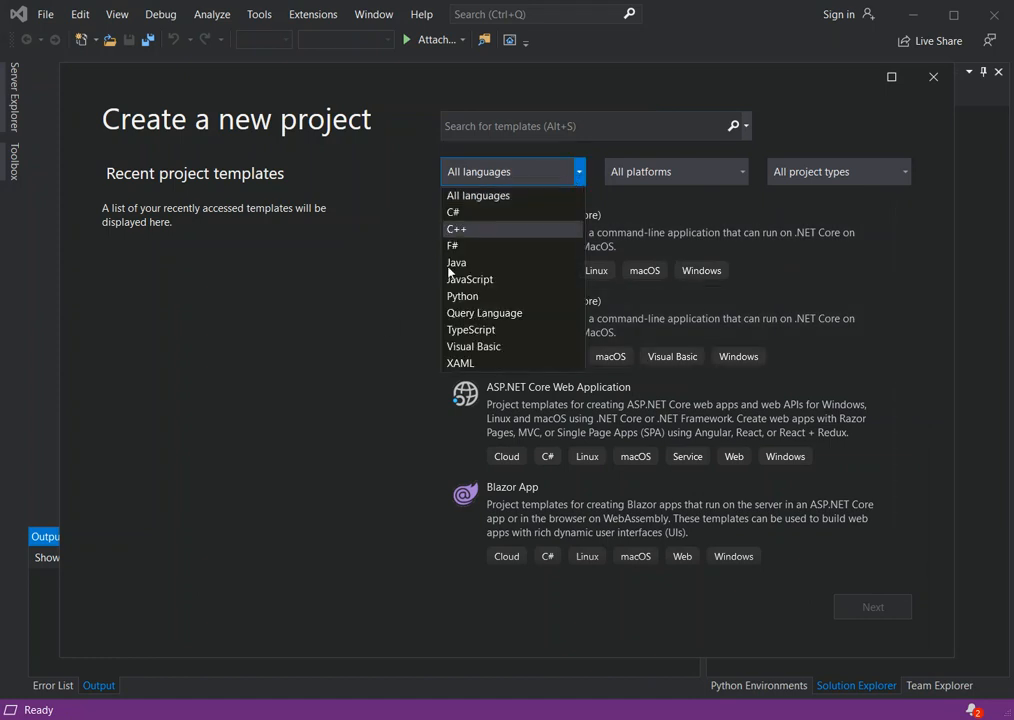
pyautogui.moveTo(456, 262)
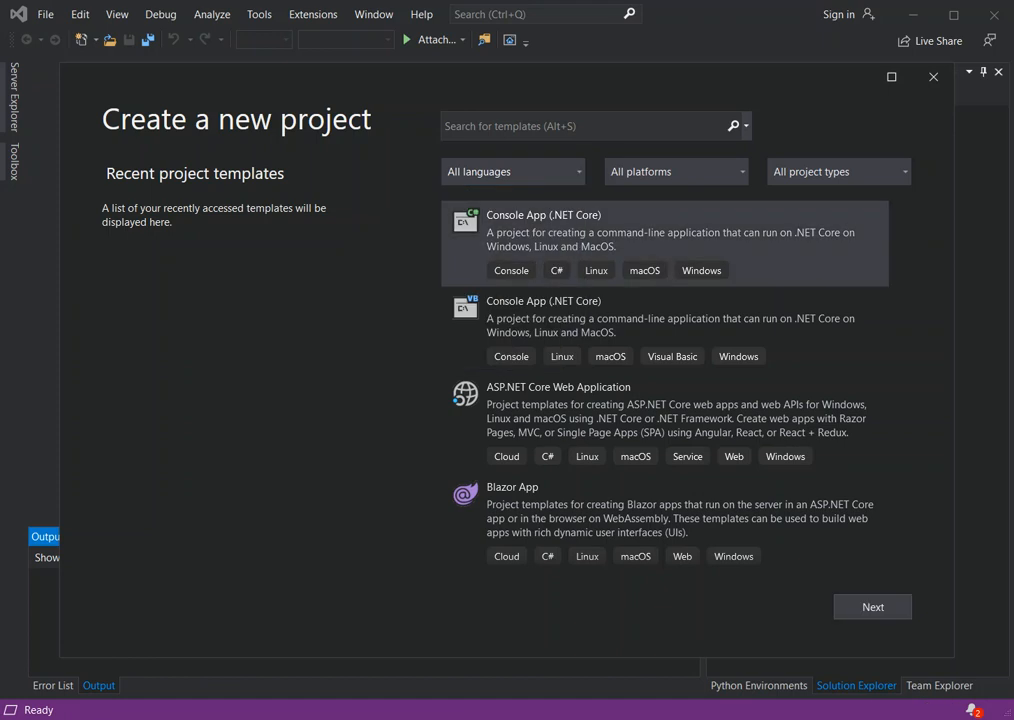
# - Filter the new-project templates to language C++ and platform Android
pyautogui.click(512, 171)
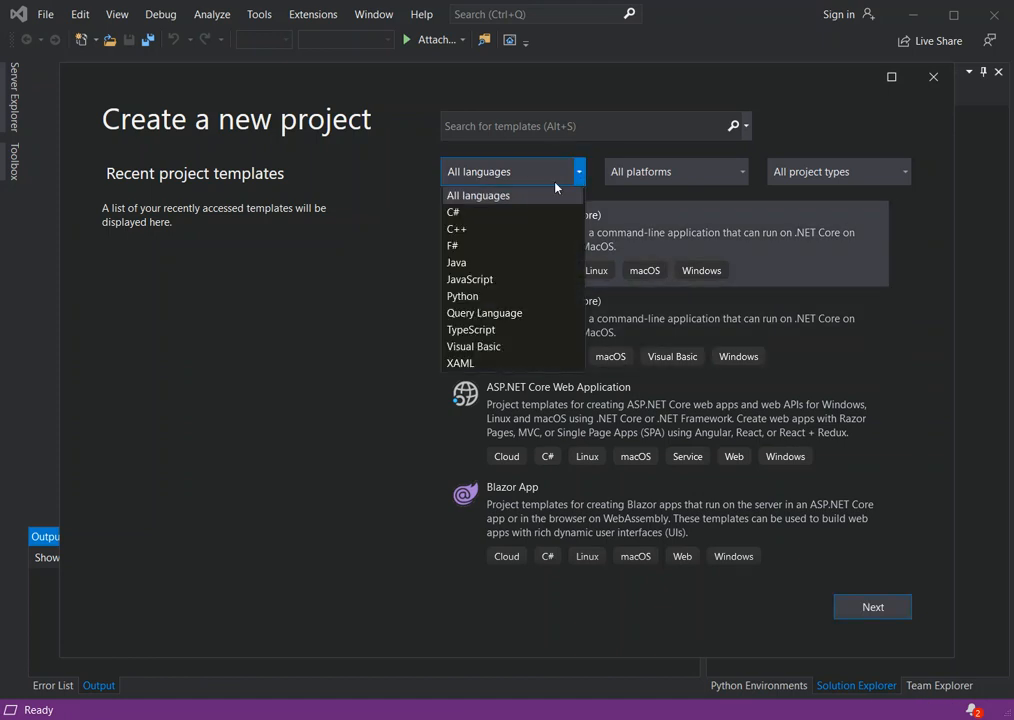
pyautogui.click(456, 229)
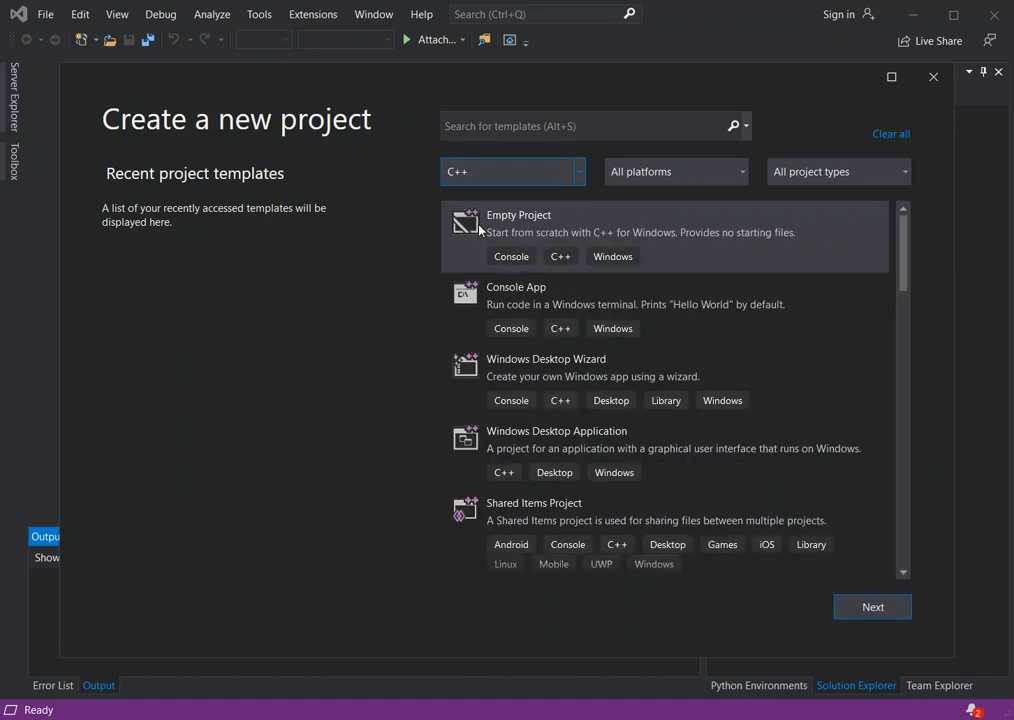
pyautogui.click(738, 171)
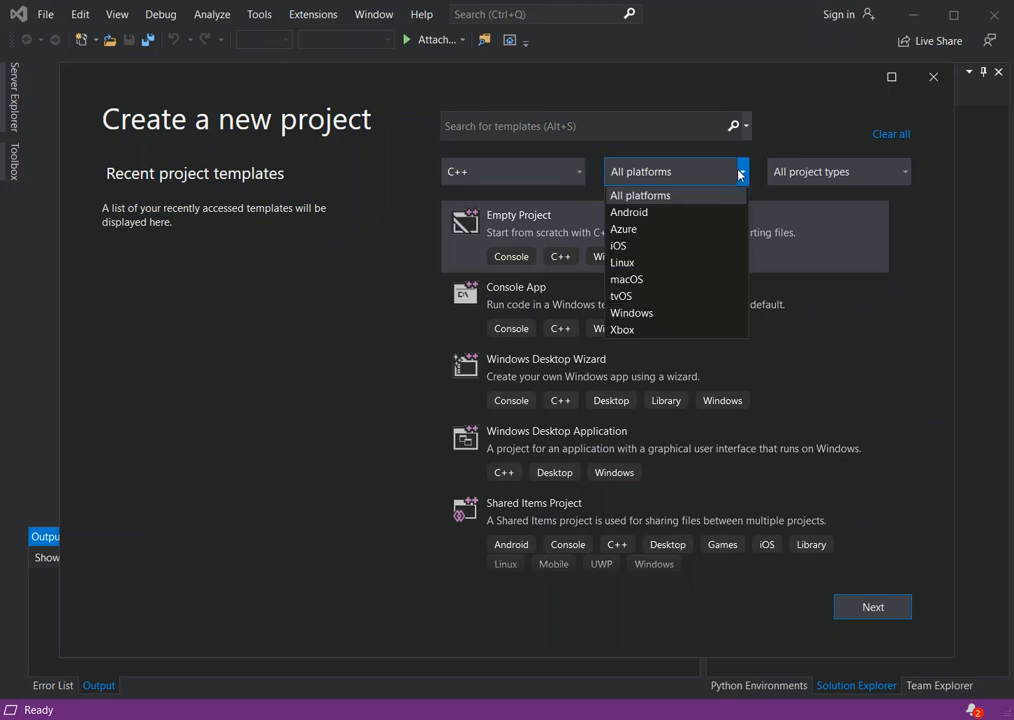
pyautogui.moveTo(629, 212)
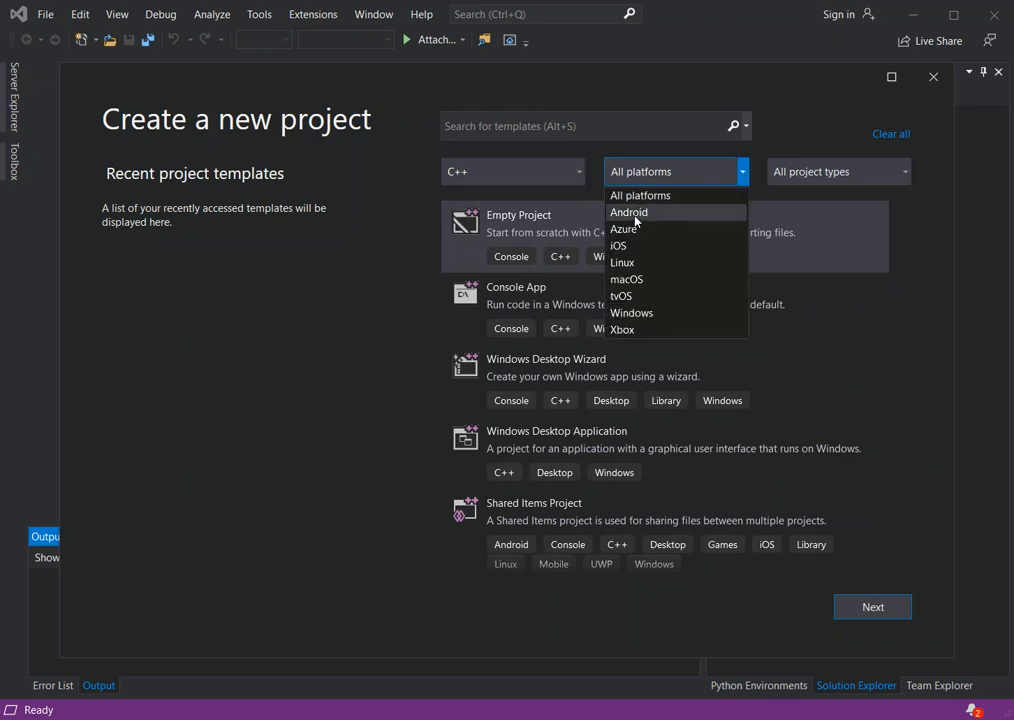
pyautogui.click(628, 212)
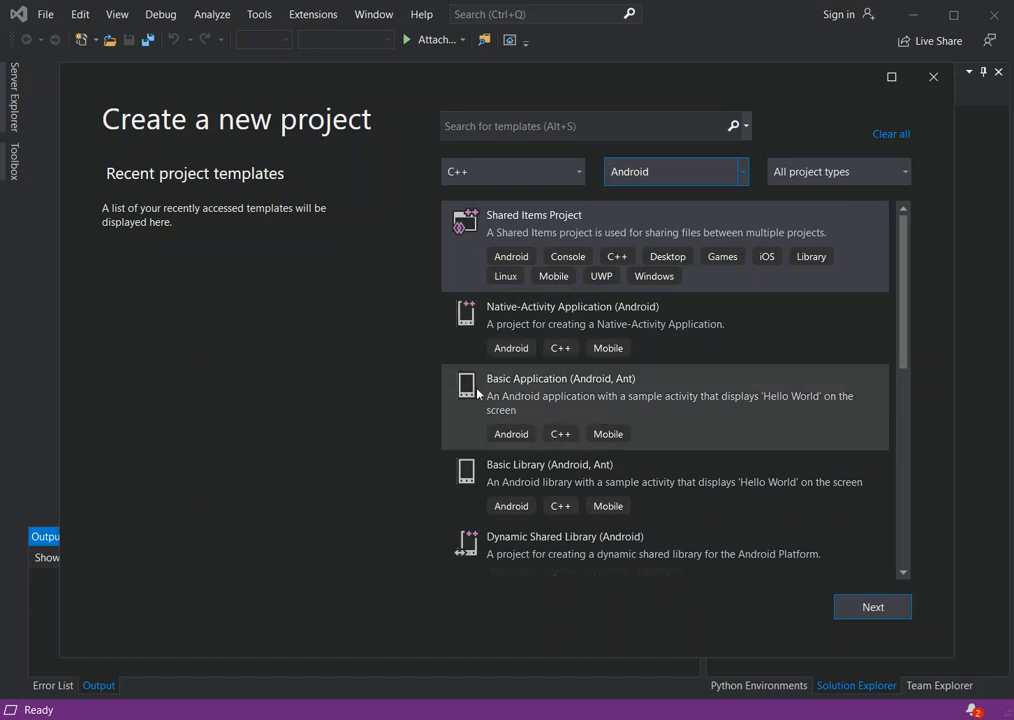
pyautogui.moveTo(621, 397)
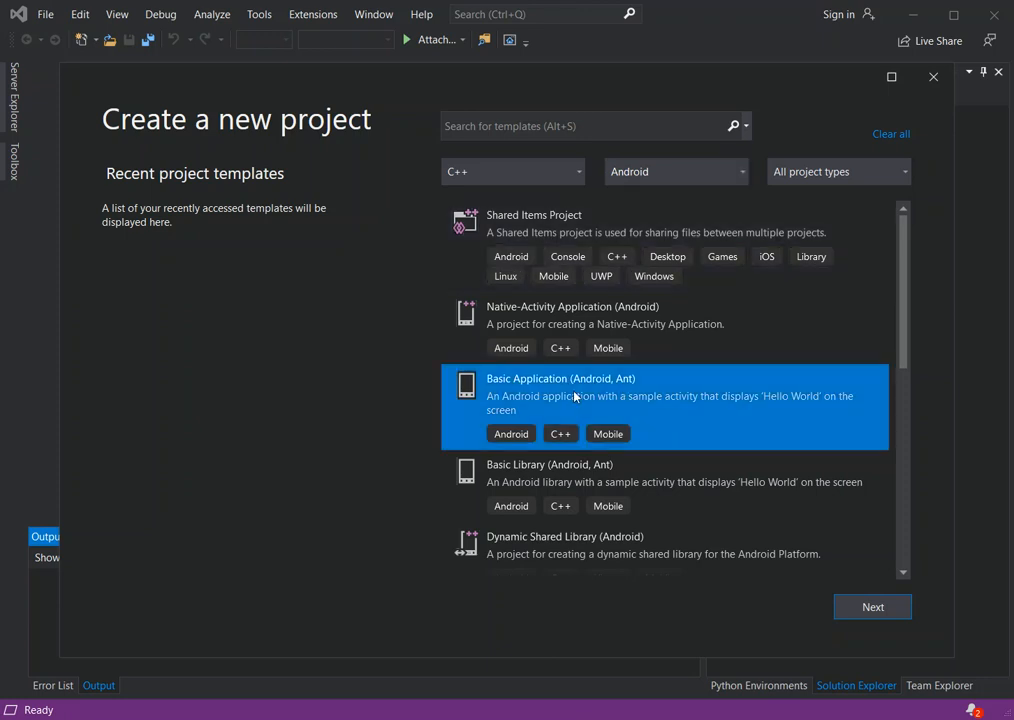
pyautogui.moveTo(638, 405)
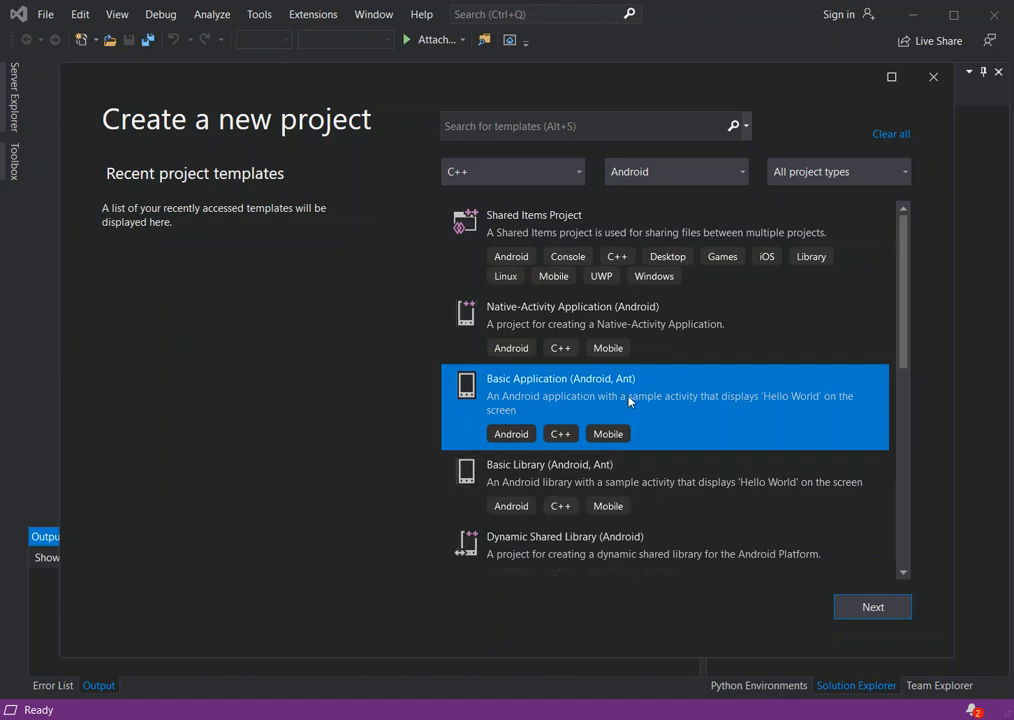
# - Create the Basic Application (Android, Ant) project as Android1 with default location and solution name
pyautogui.click(871, 606)
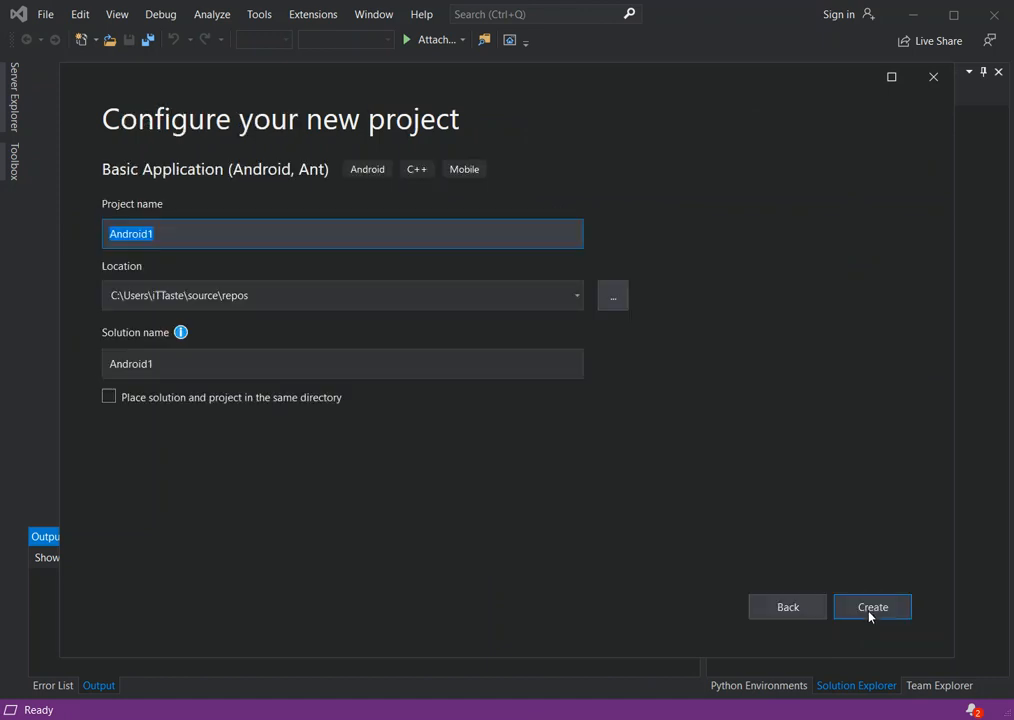
pyautogui.moveTo(214, 315)
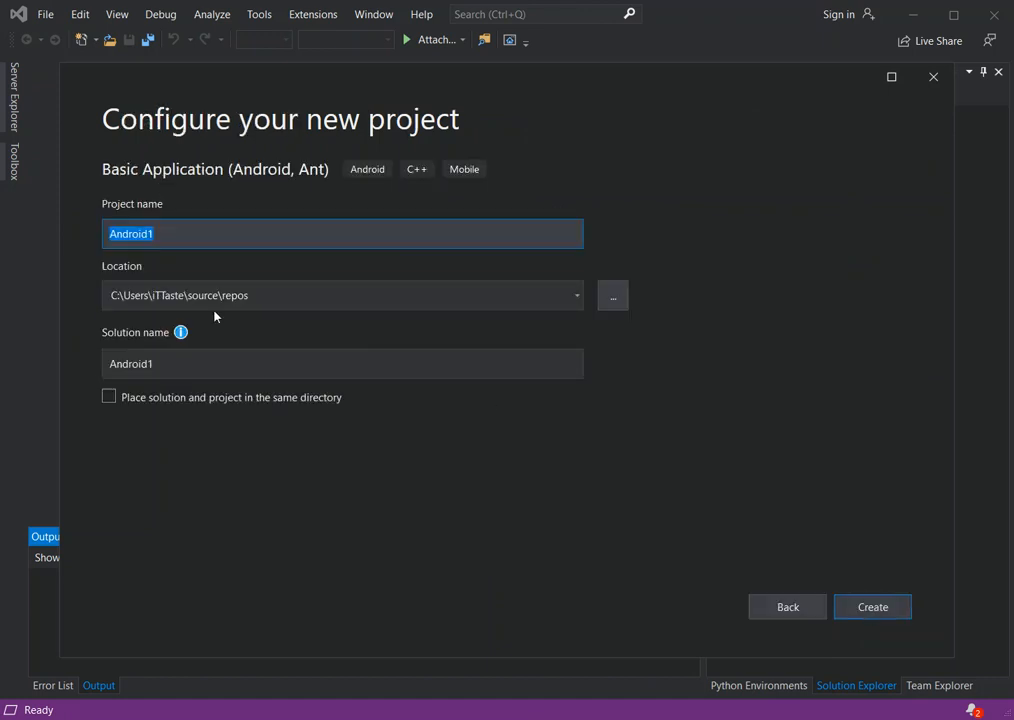
pyautogui.moveTo(143, 272)
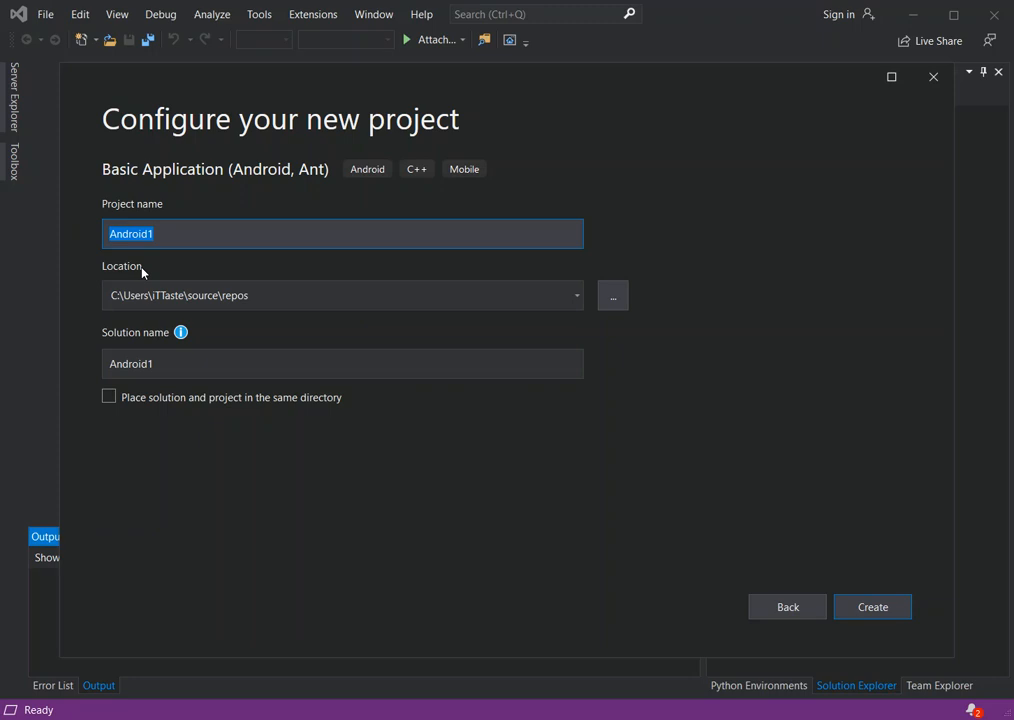
pyautogui.moveTo(380, 381)
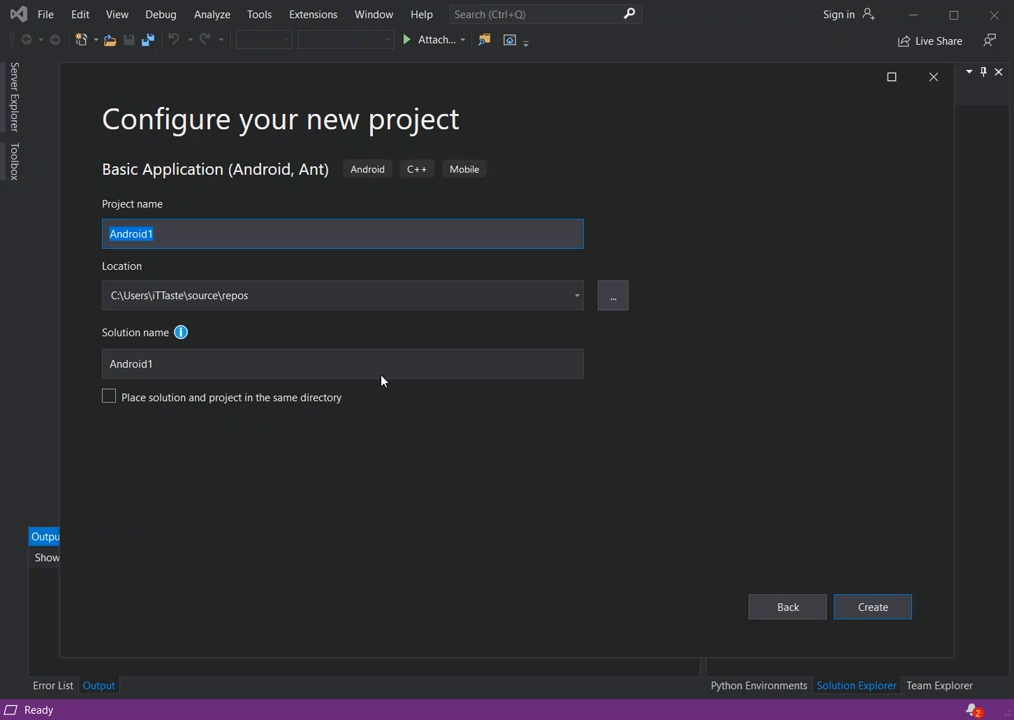
pyautogui.moveTo(828, 539)
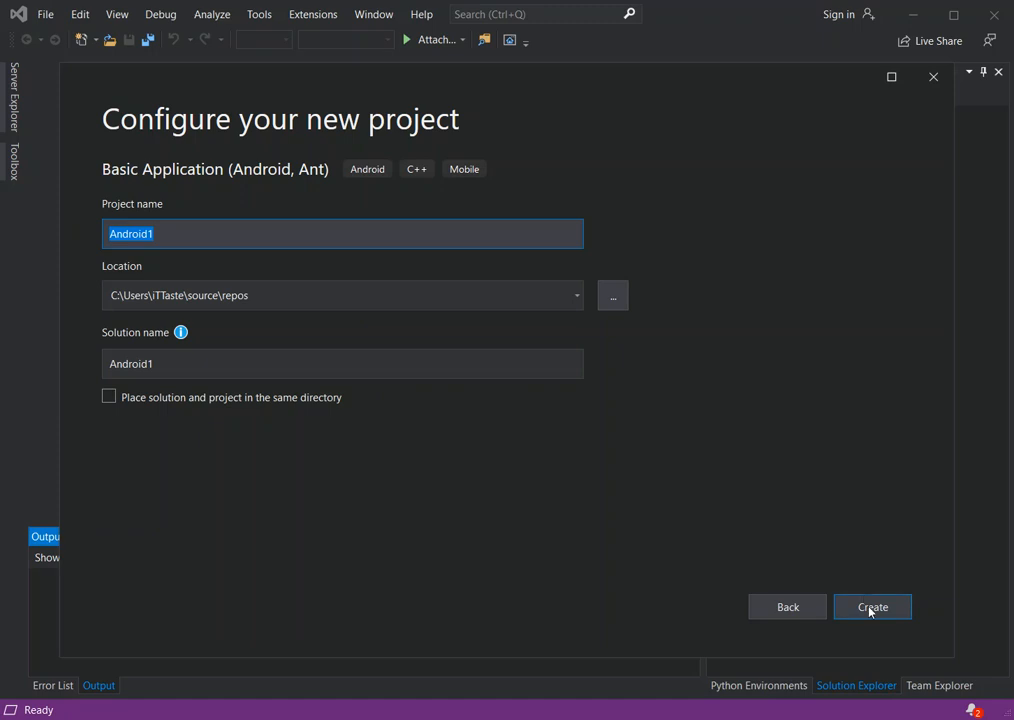
pyautogui.click(871, 607)
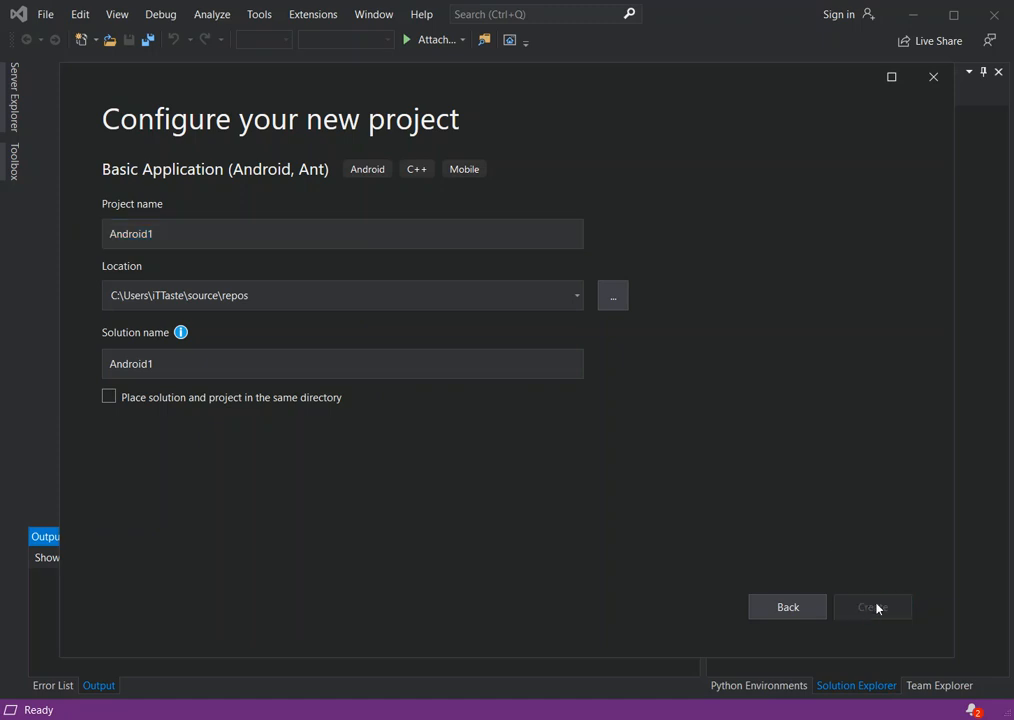
pyautogui.click(872, 607)
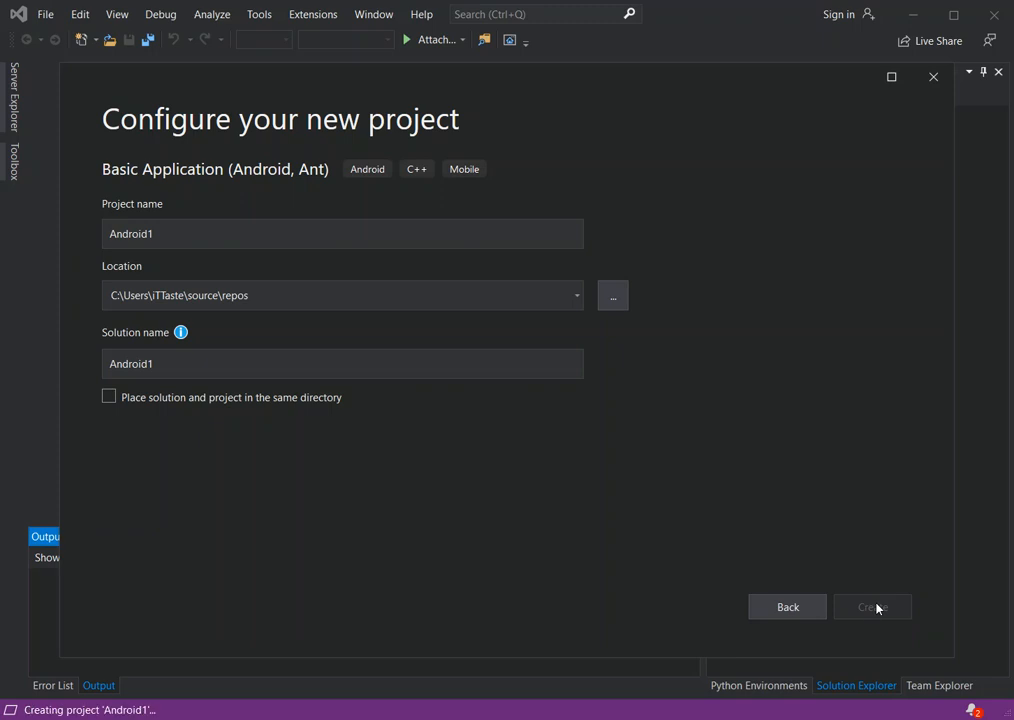
# - Expand src > com > Android1 in Solution Explorer and select Android1.java
pyautogui.click(871, 607)
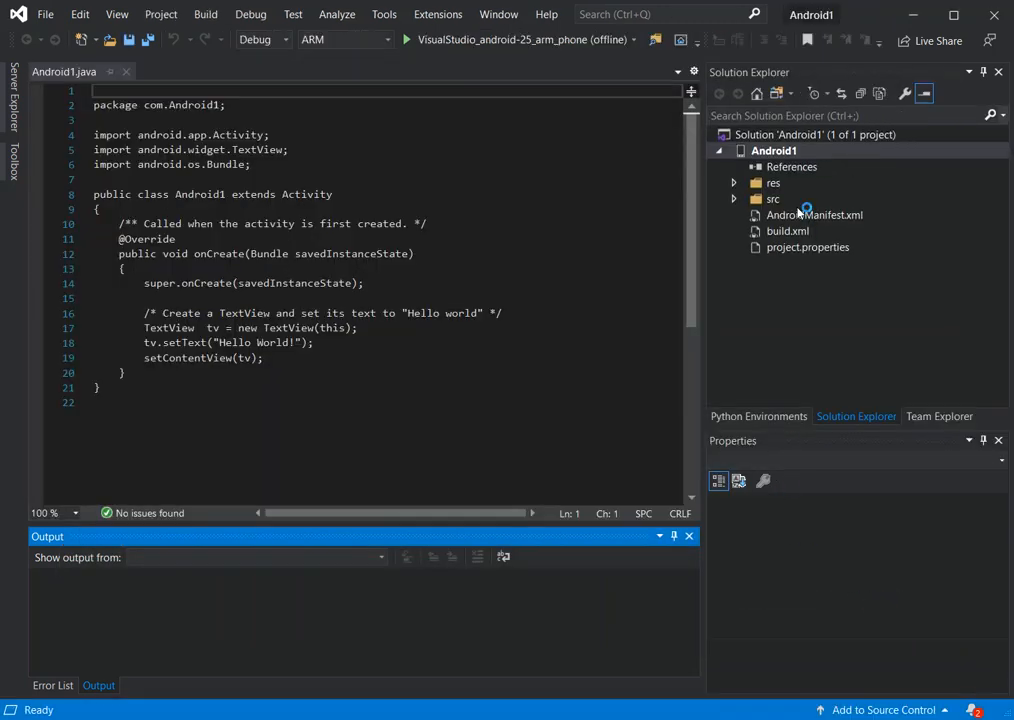
pyautogui.moveTo(867, 245)
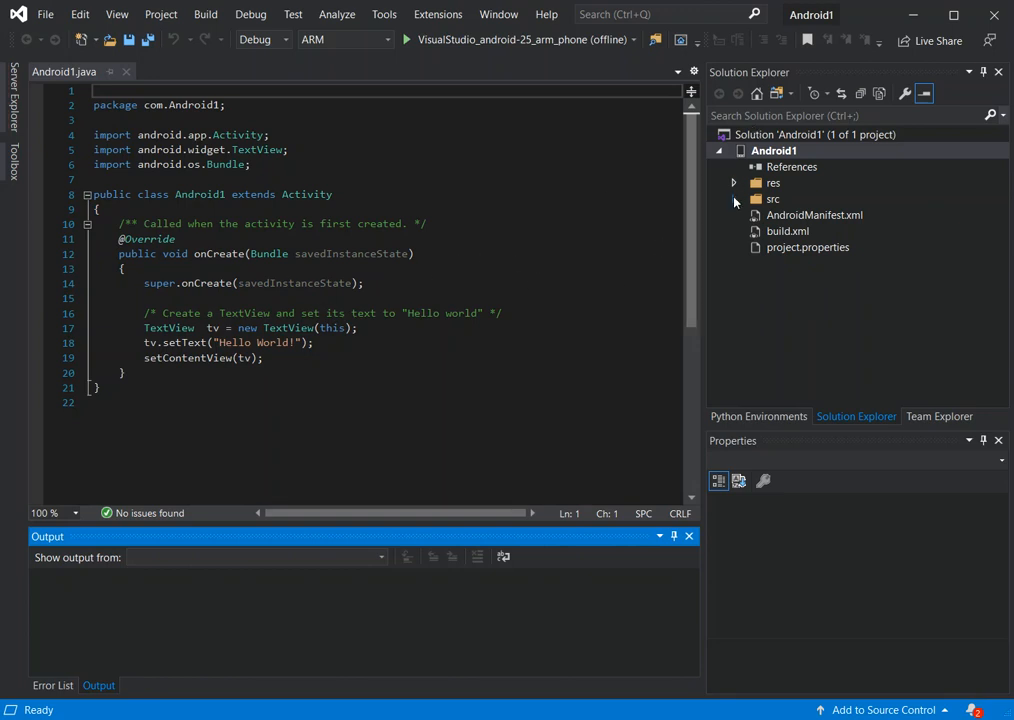
pyautogui.click(734, 199)
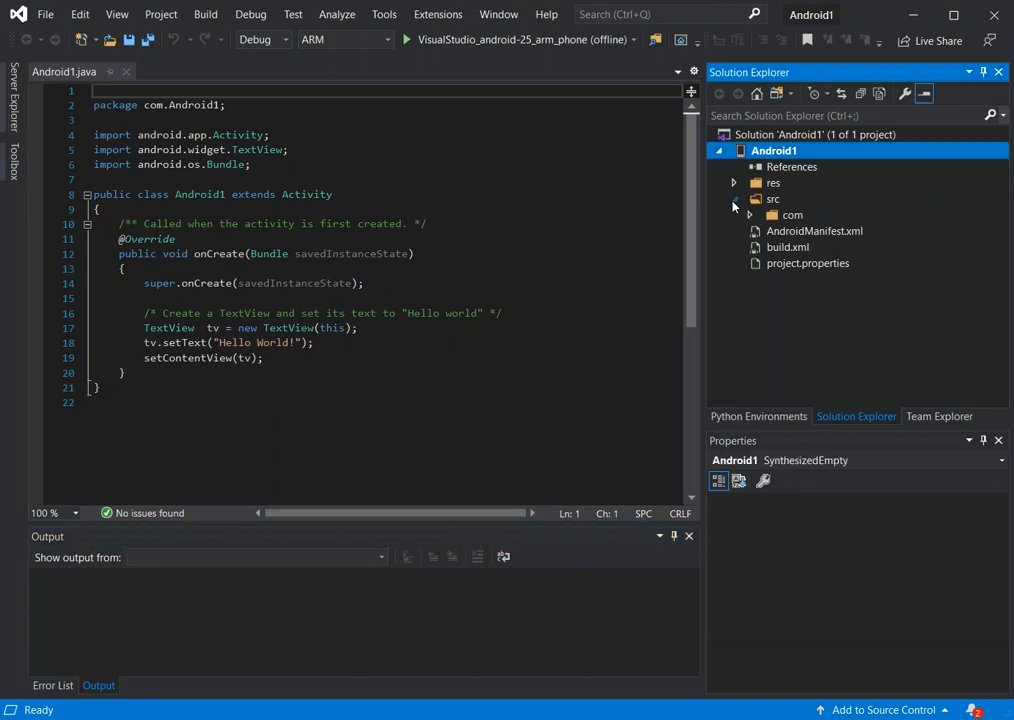
pyautogui.click(734, 199)
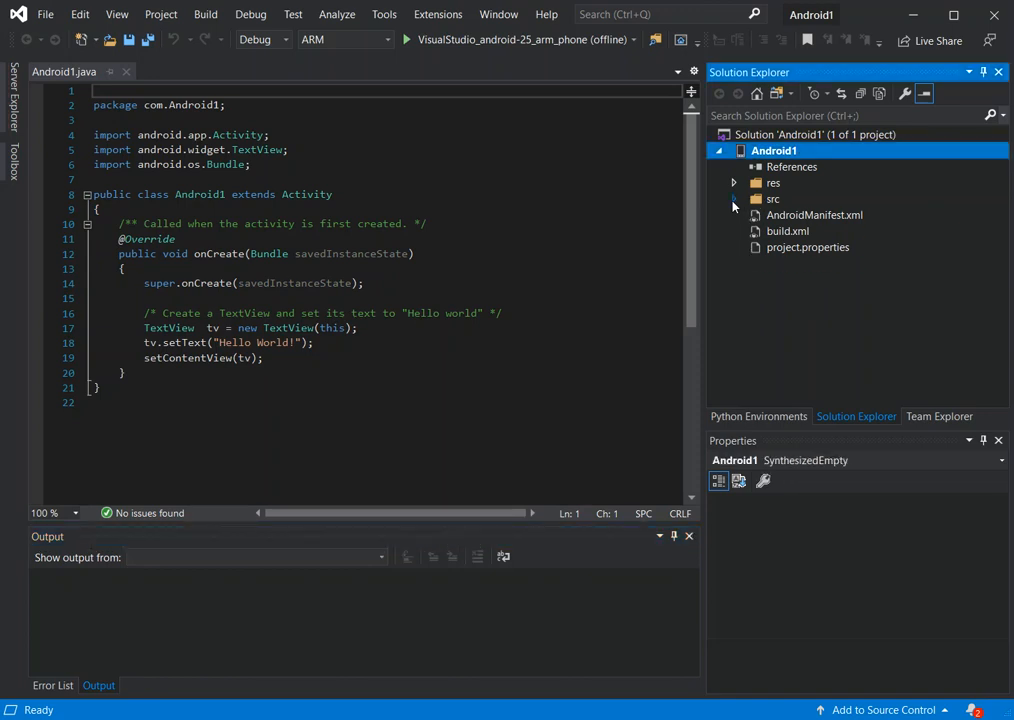
pyautogui.click(734, 199)
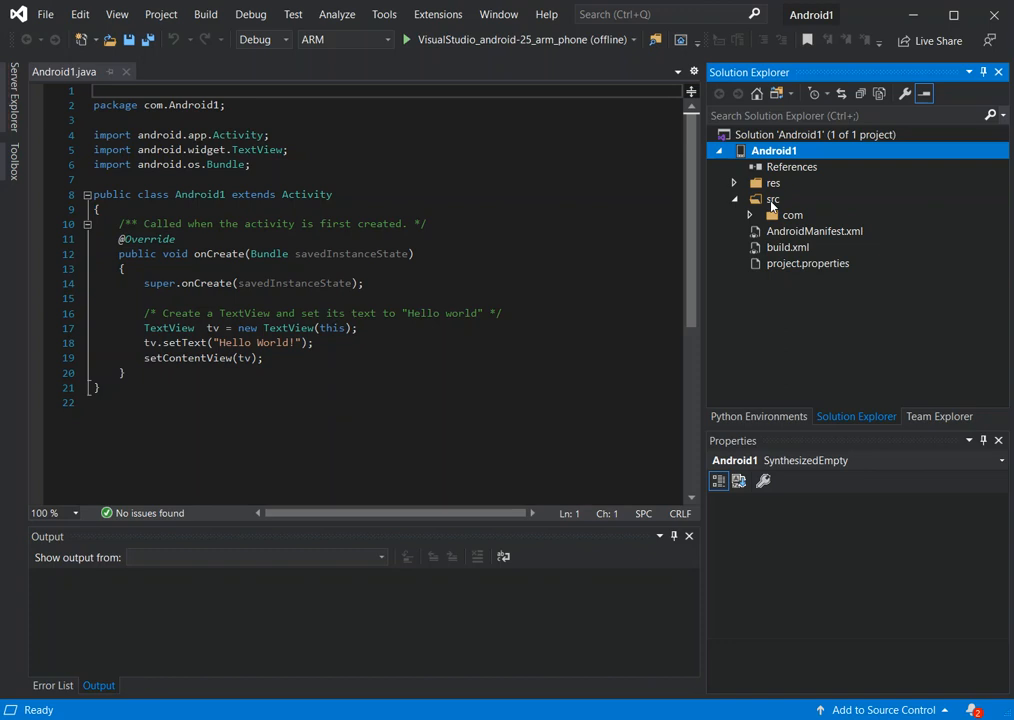
pyautogui.click(750, 215)
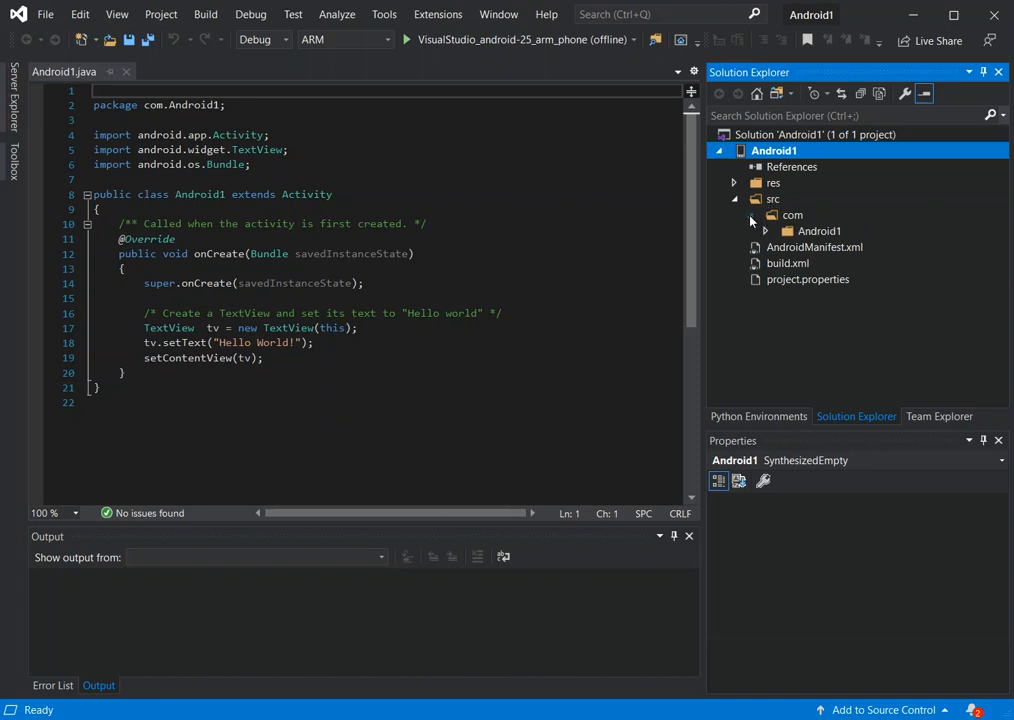
pyautogui.click(766, 231)
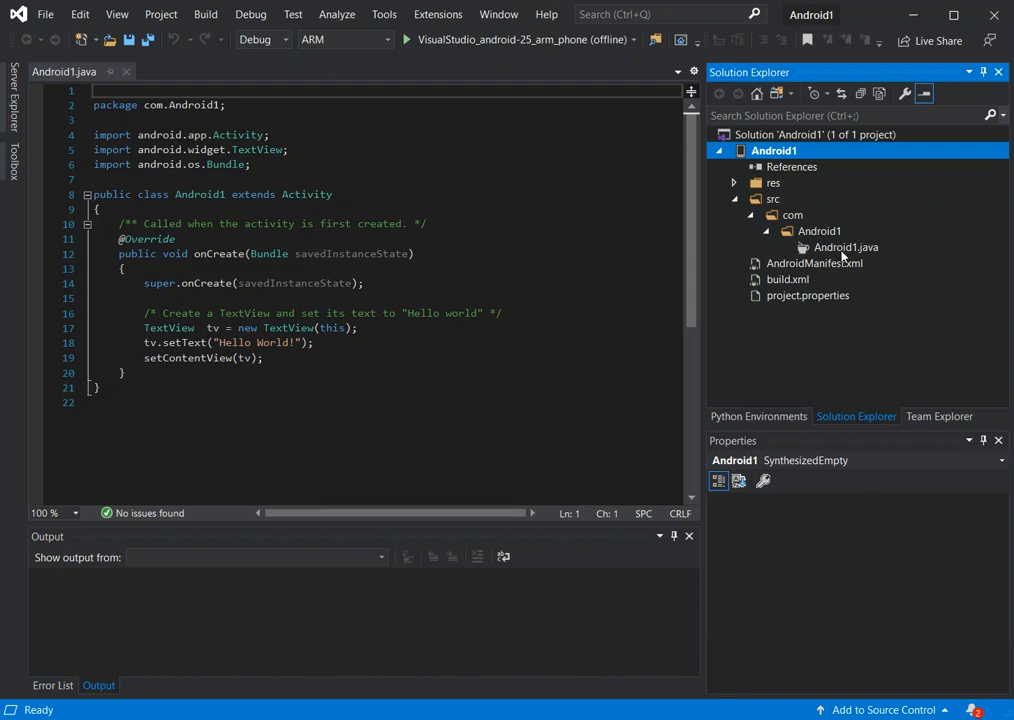
pyautogui.click(846, 247)
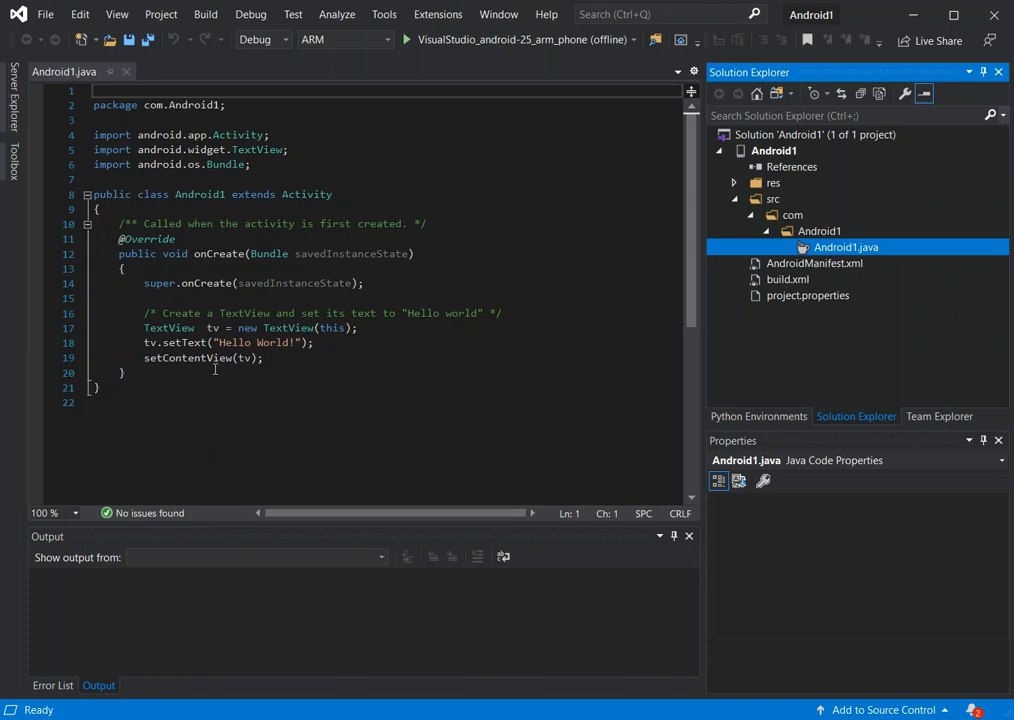
# - Insert a blank line after the tv.setText line in Android1.java
pyautogui.click(313, 342)
pyautogui.write('t')
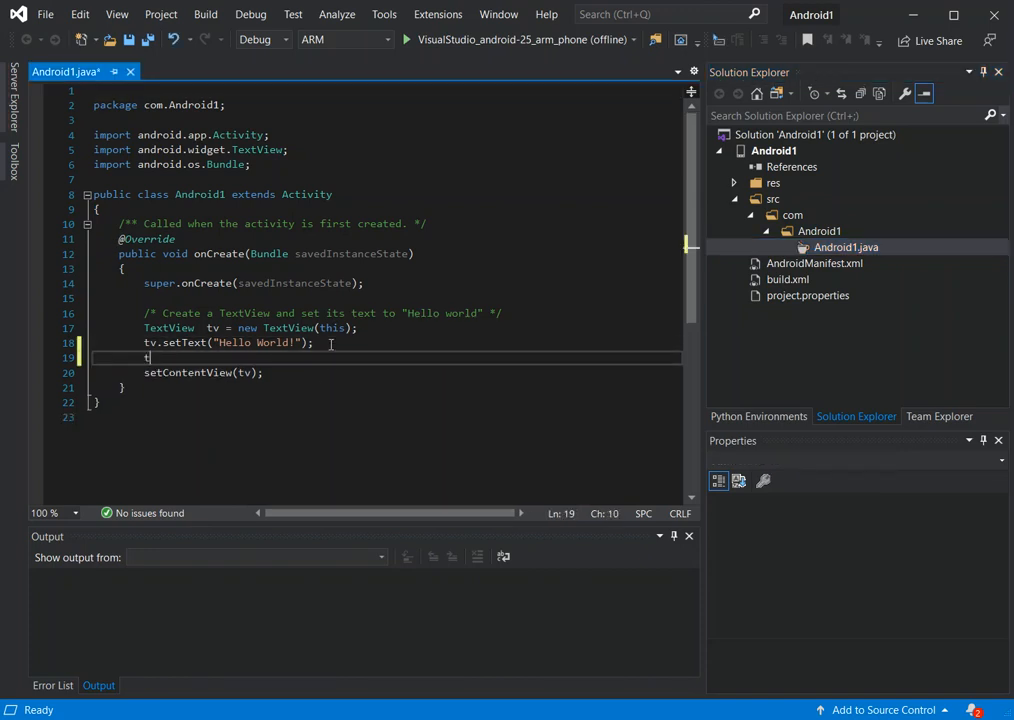
pyautogui.write('v.')
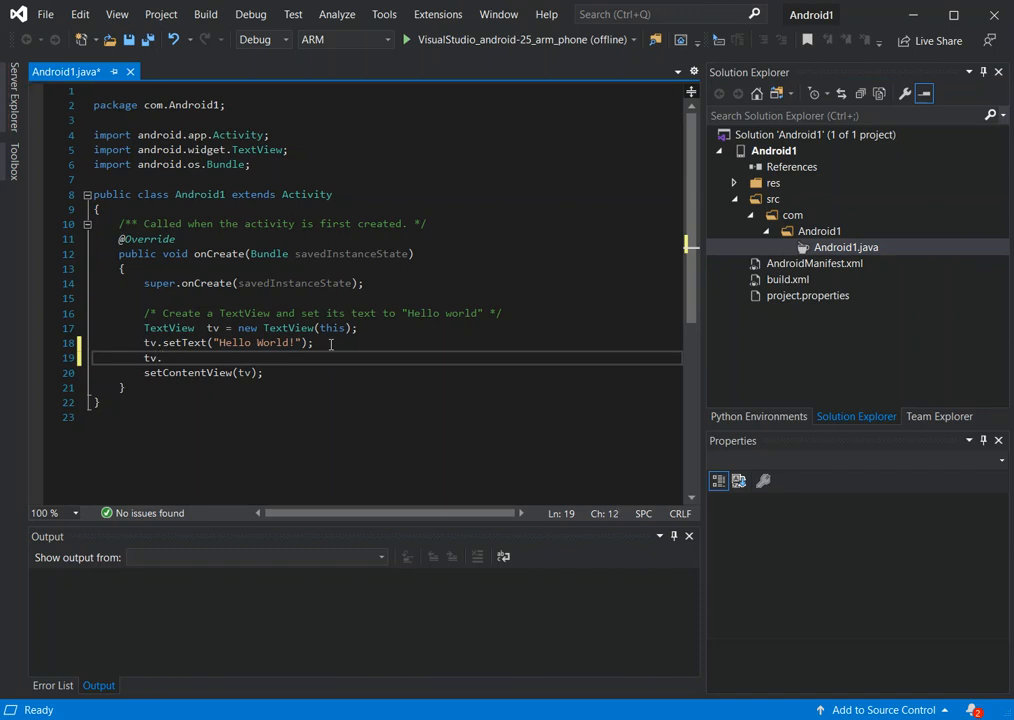
pyautogui.write('.')
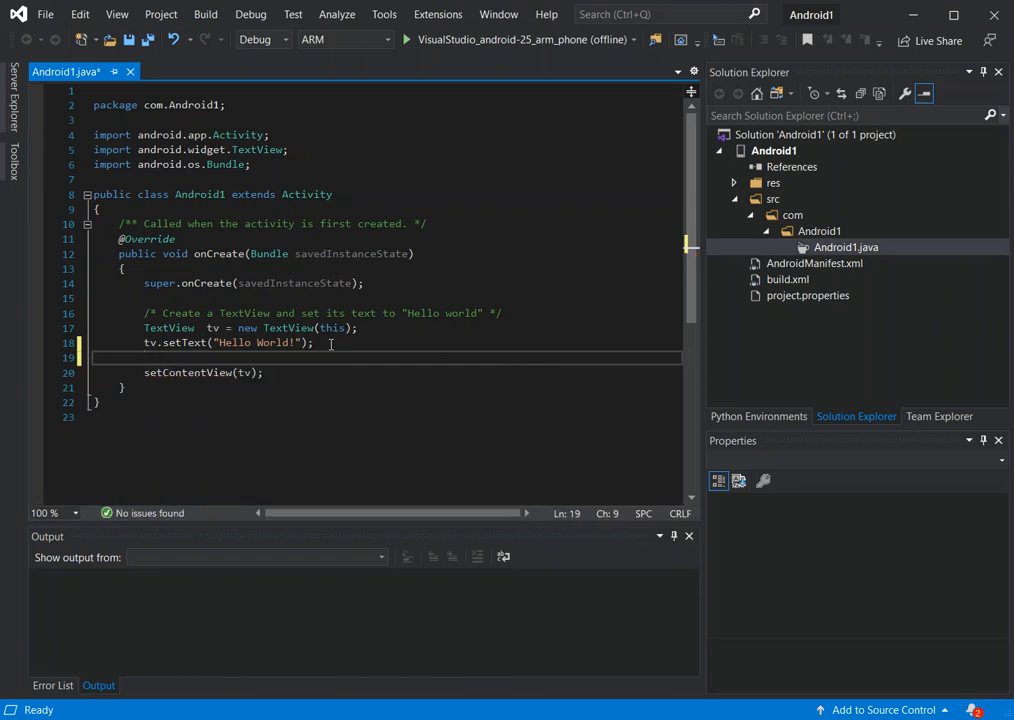
pyautogui.moveTo(407, 62)
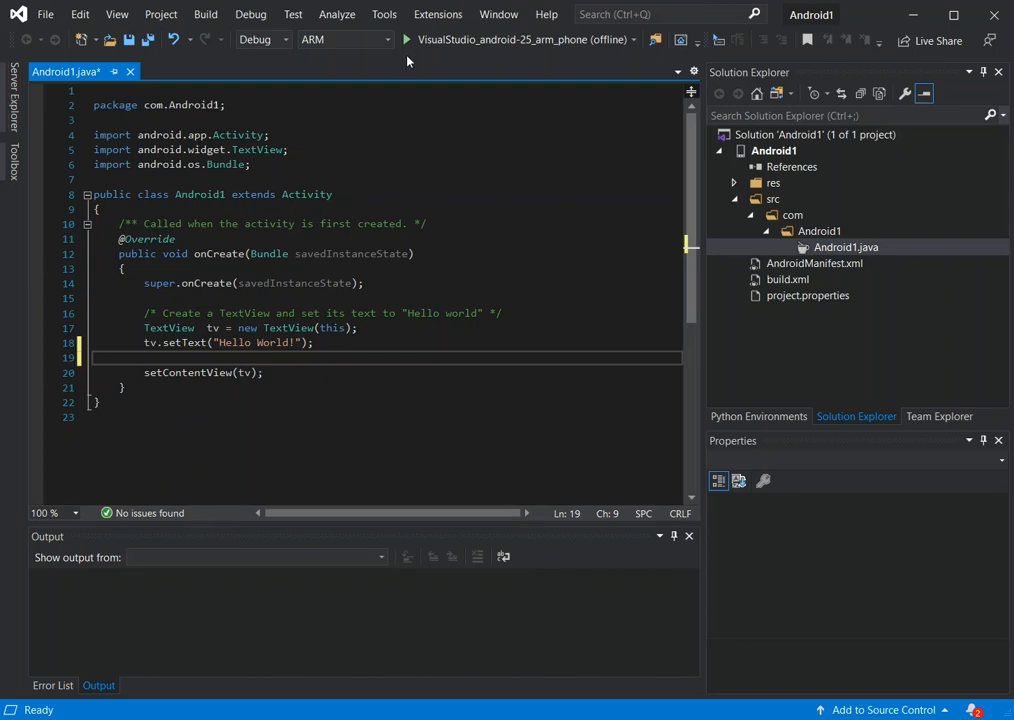
# - Target the p_200 (x86 - emulator-5554) device and start building and deploying Android1
pyautogui.click(388, 39)
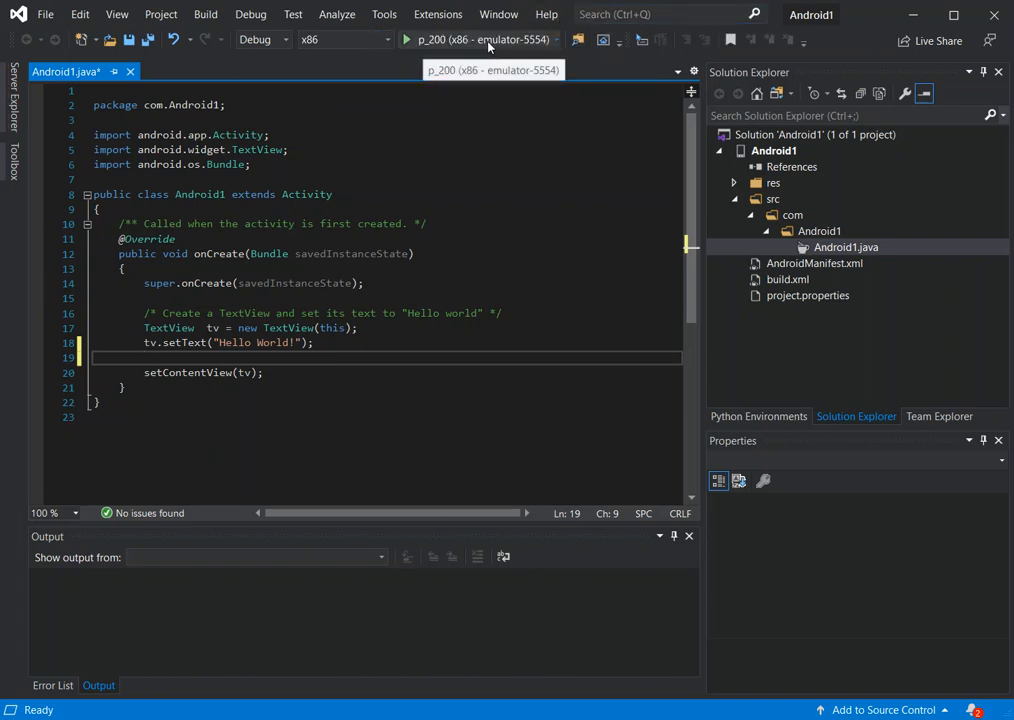
pyautogui.moveTo(627, 472)
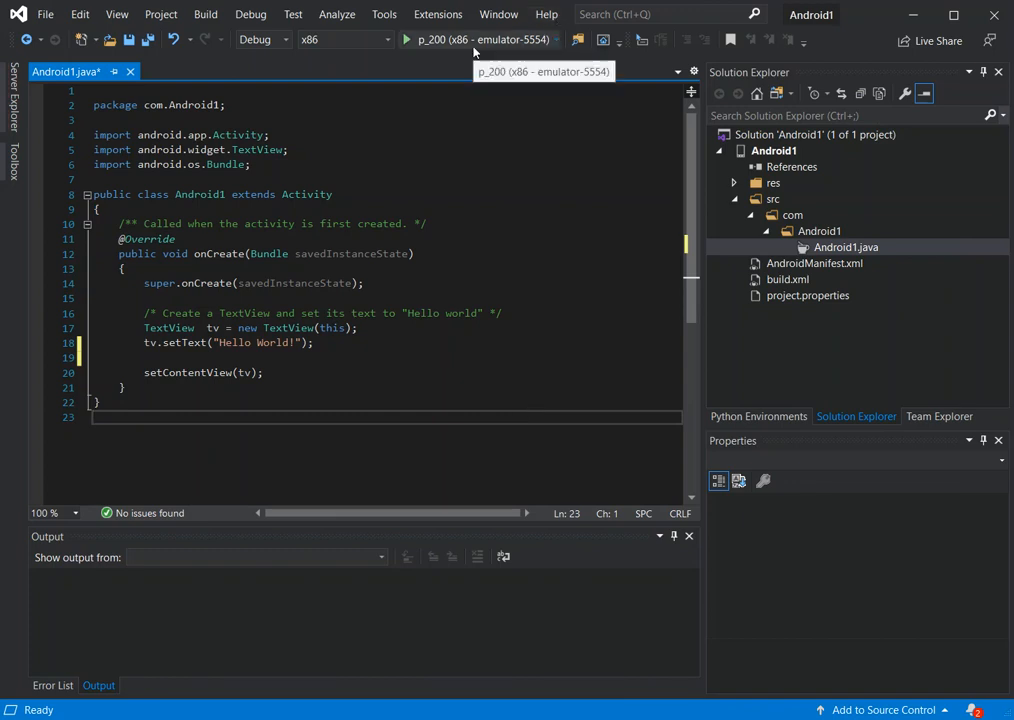
pyautogui.click(405, 39)
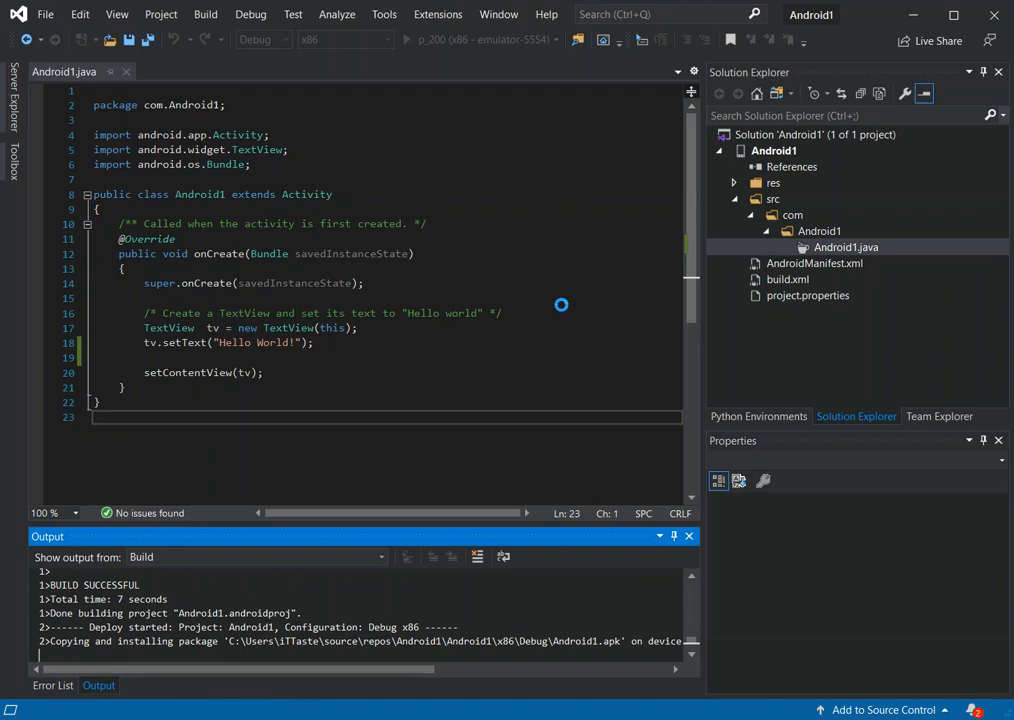
pyautogui.moveTo(775, 593)
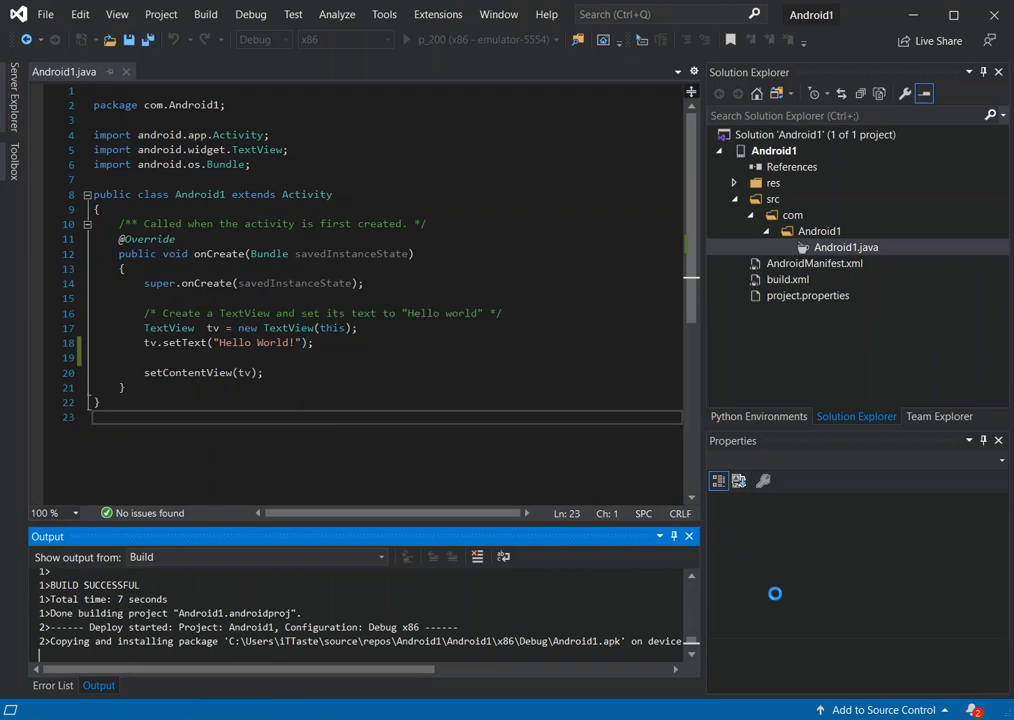
# - Wait for deployment while the debugger attaches to app_process32 on the emulator
pyautogui.click(407, 40)
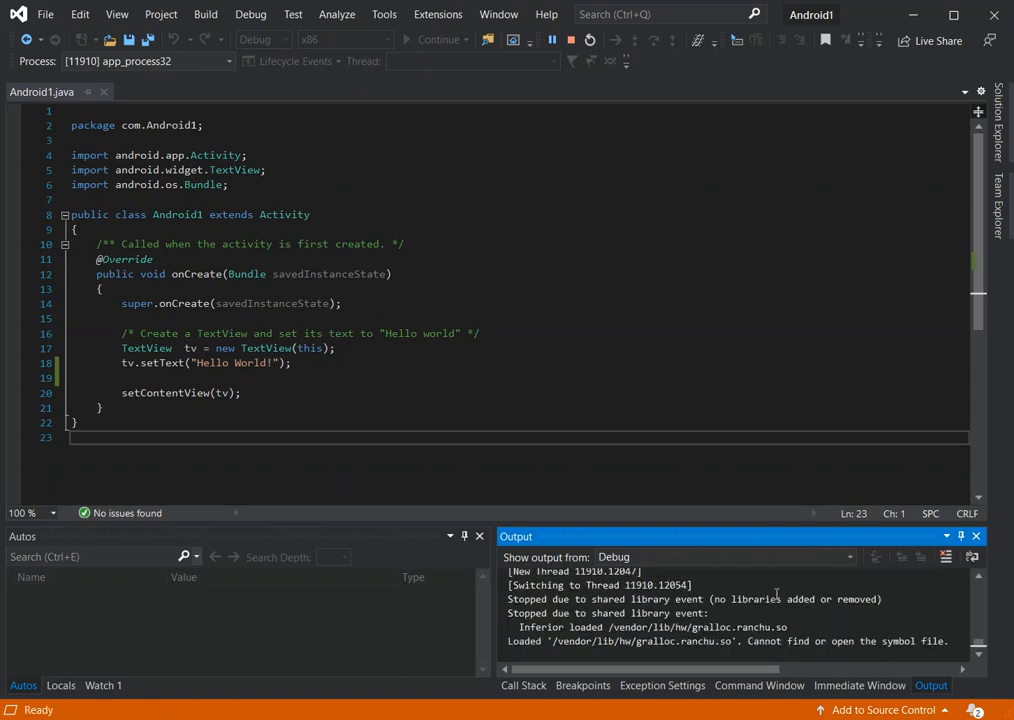
pyautogui.moveTo(798, 583)
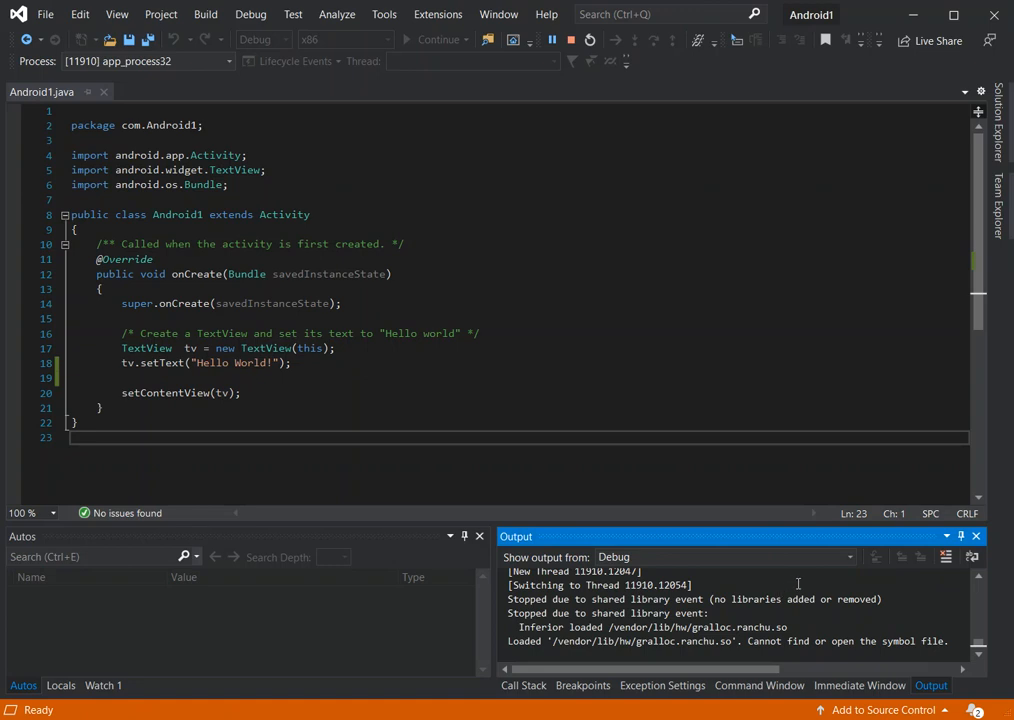
pyautogui.moveTo(153, 204)
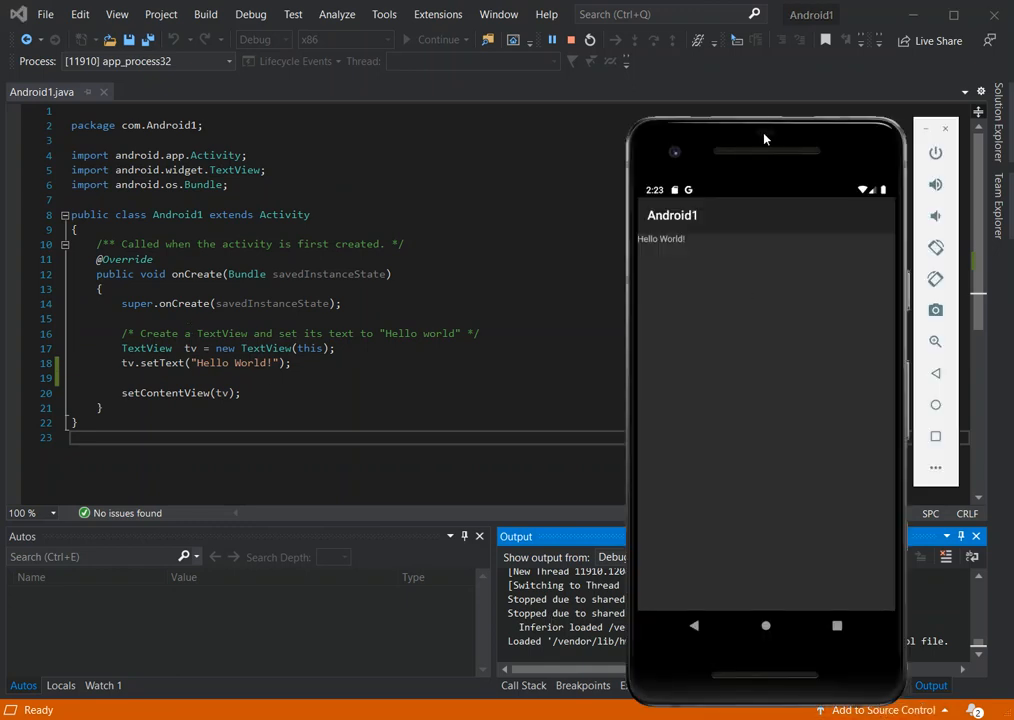
# - Move the emulator window closer to the code editor
pyautogui.moveTo(765, 138); pyautogui.dragTo(645, 95)
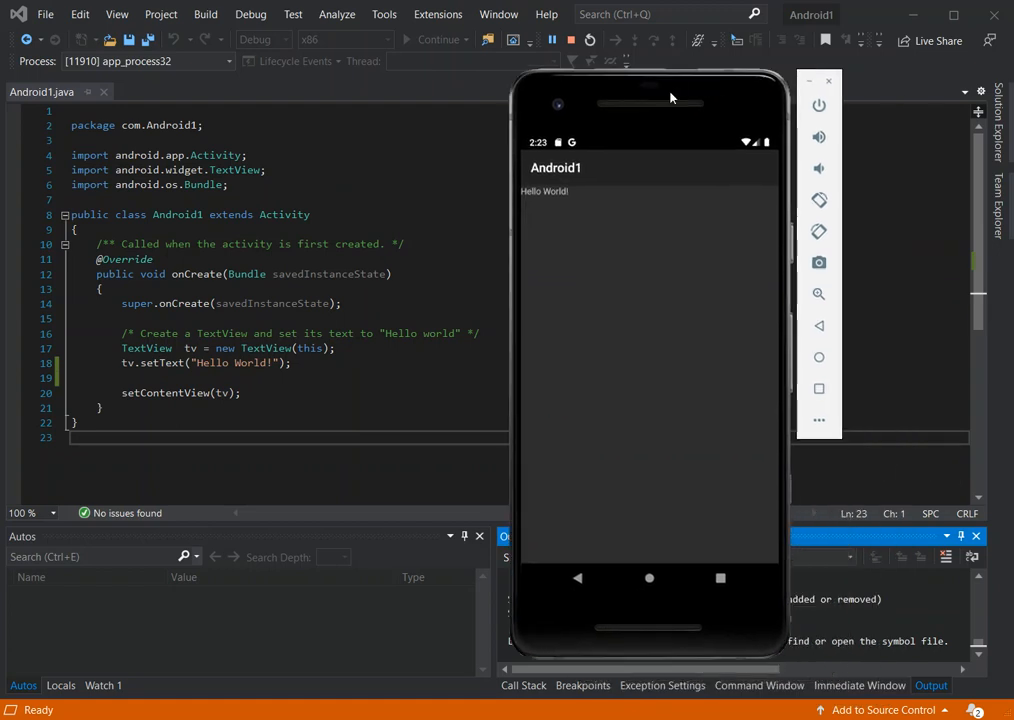
pyautogui.moveTo(612, 257)
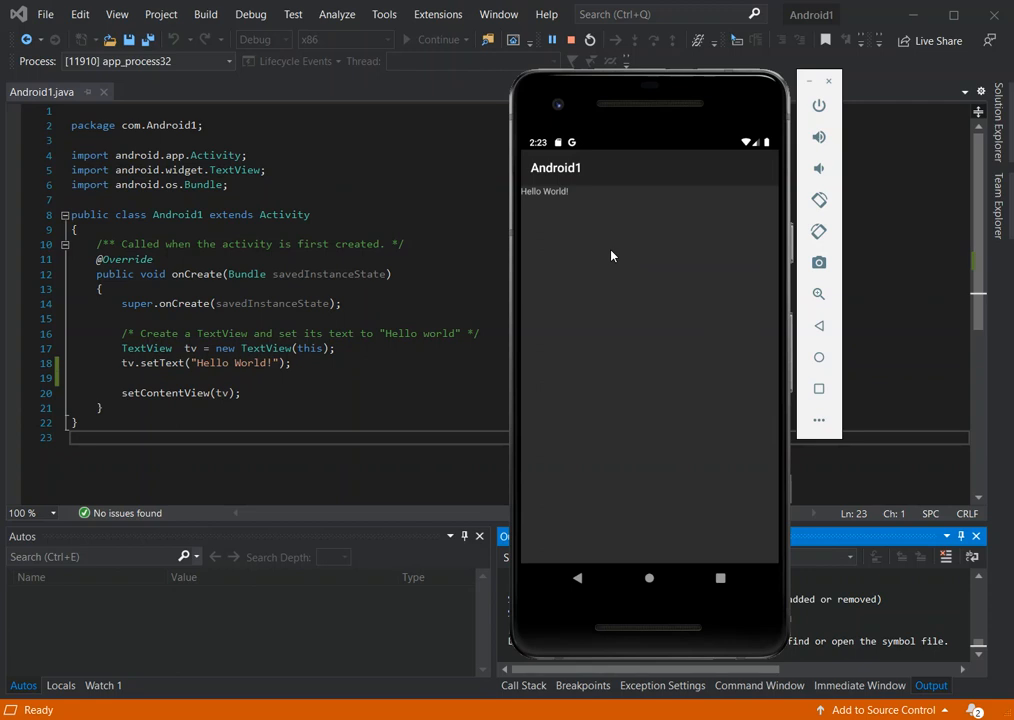
pyautogui.moveTo(585, 170)
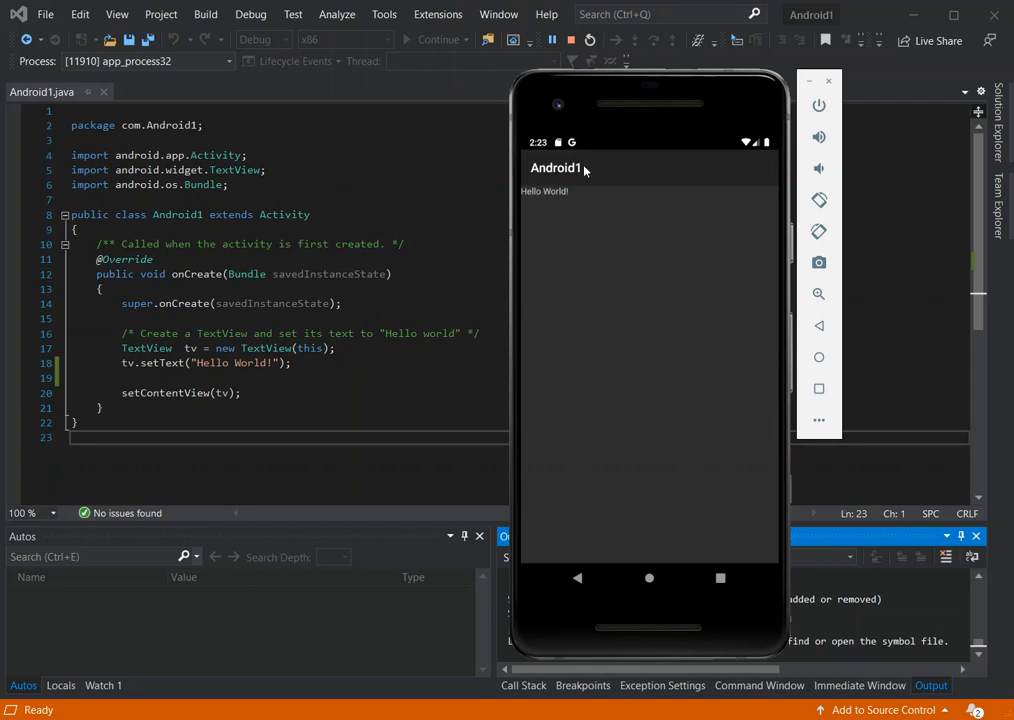
pyautogui.moveTo(625, 448)
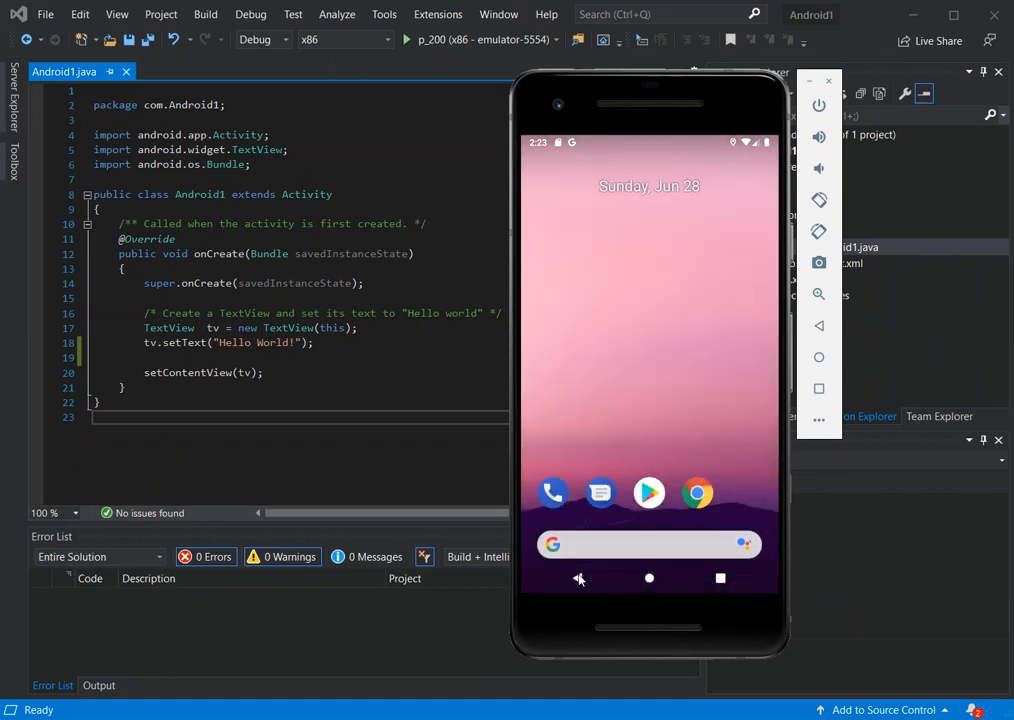
pyautogui.moveTo(634, 578)
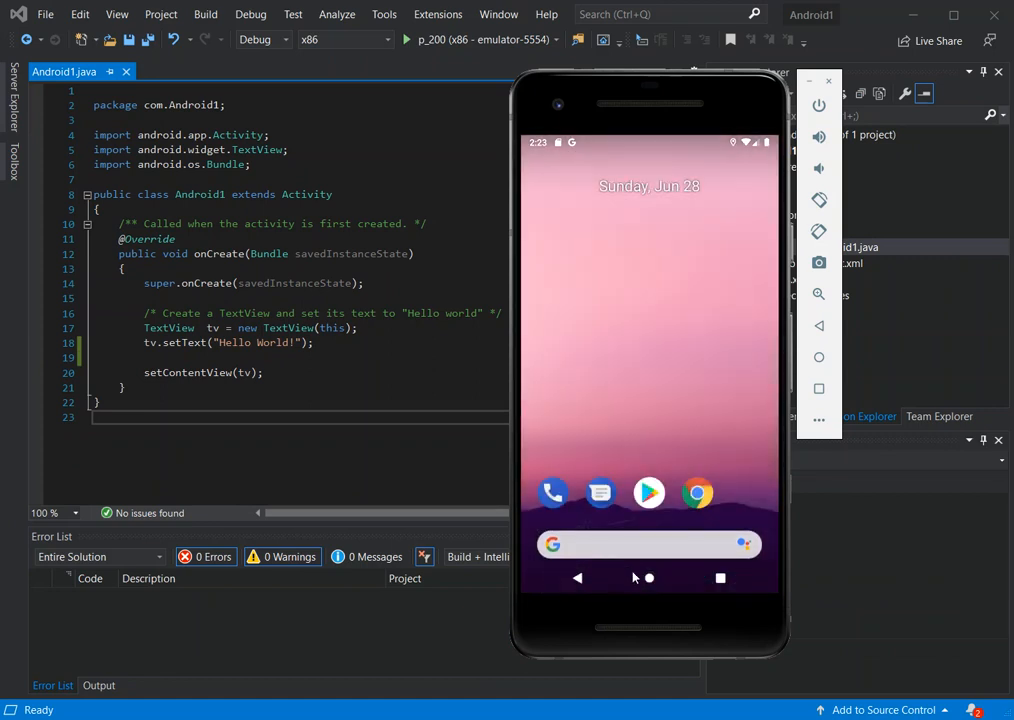
pyautogui.moveTo(667, 360)
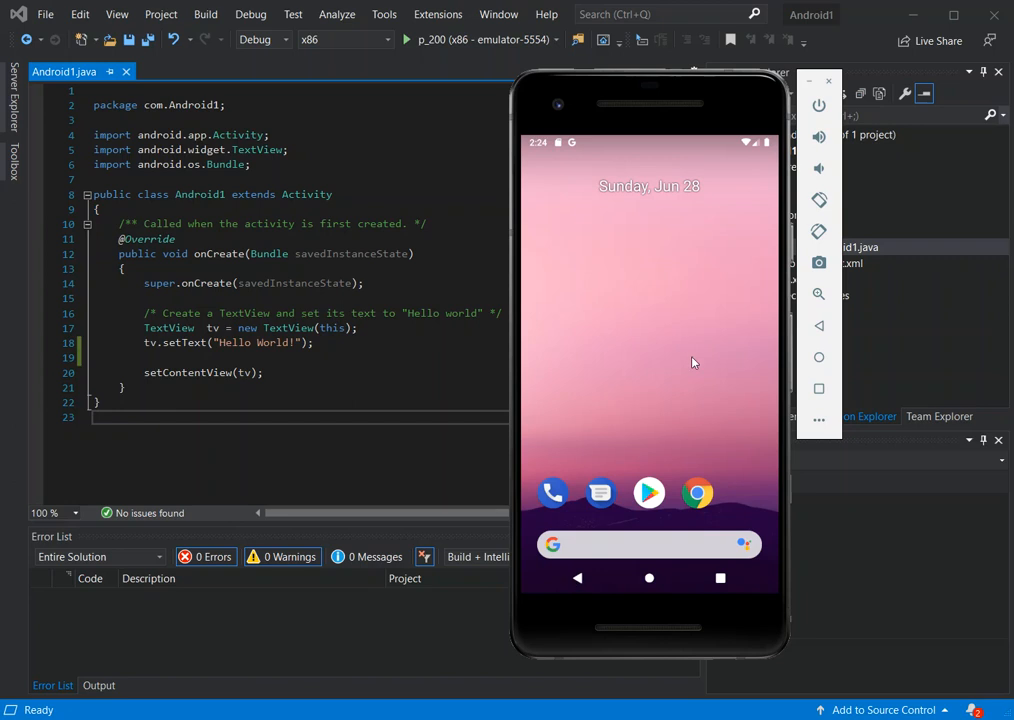
pyautogui.moveTo(728, 352)
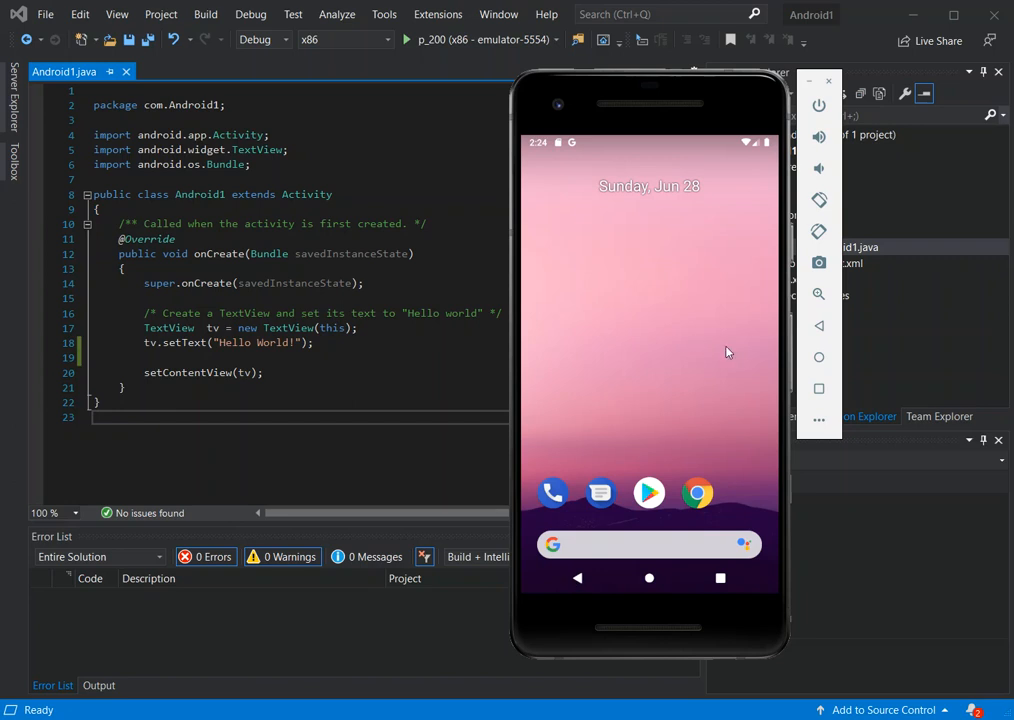
pyautogui.moveTo(552, 494)
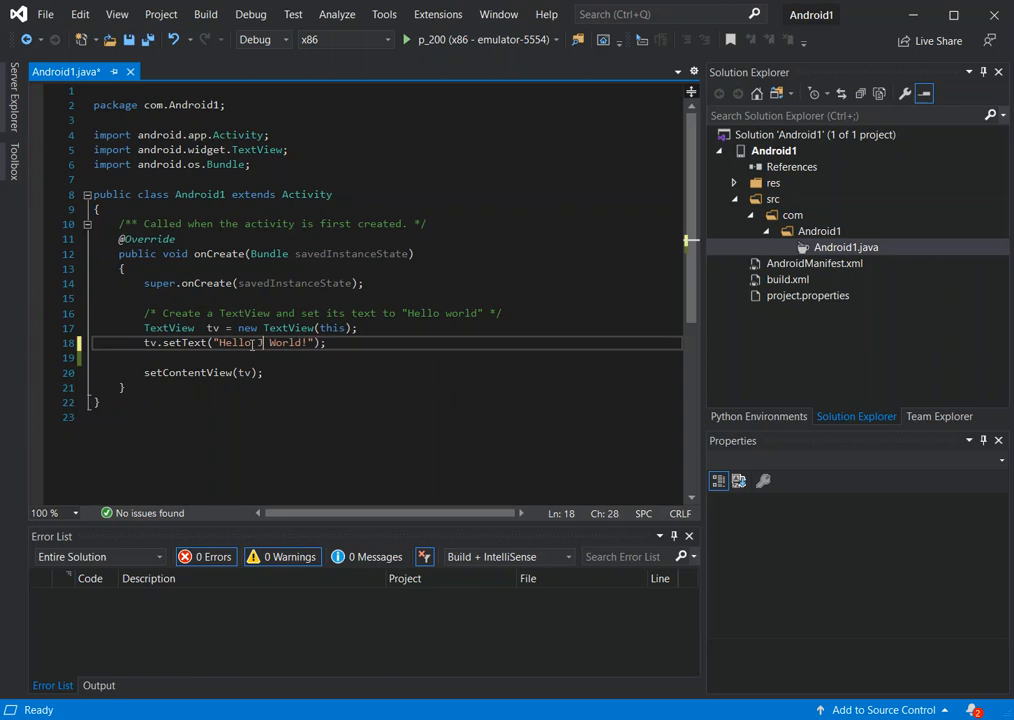
# - Make the greeting read 'Hello Java World!' and expand the res folder
pyautogui.write('Java')
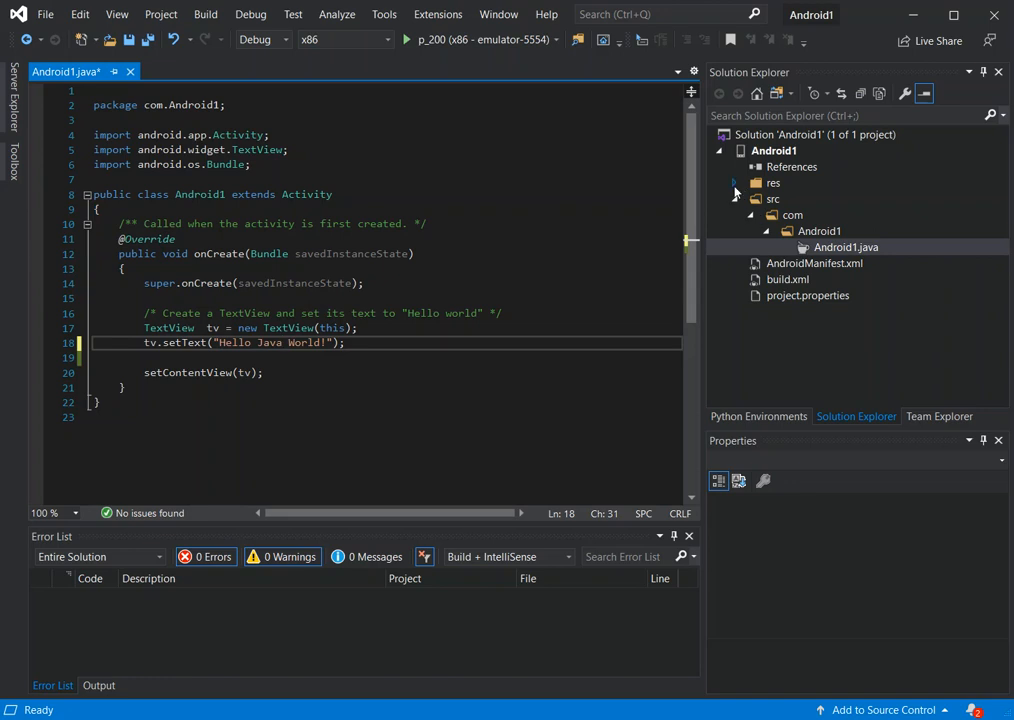
pyautogui.click(736, 183)
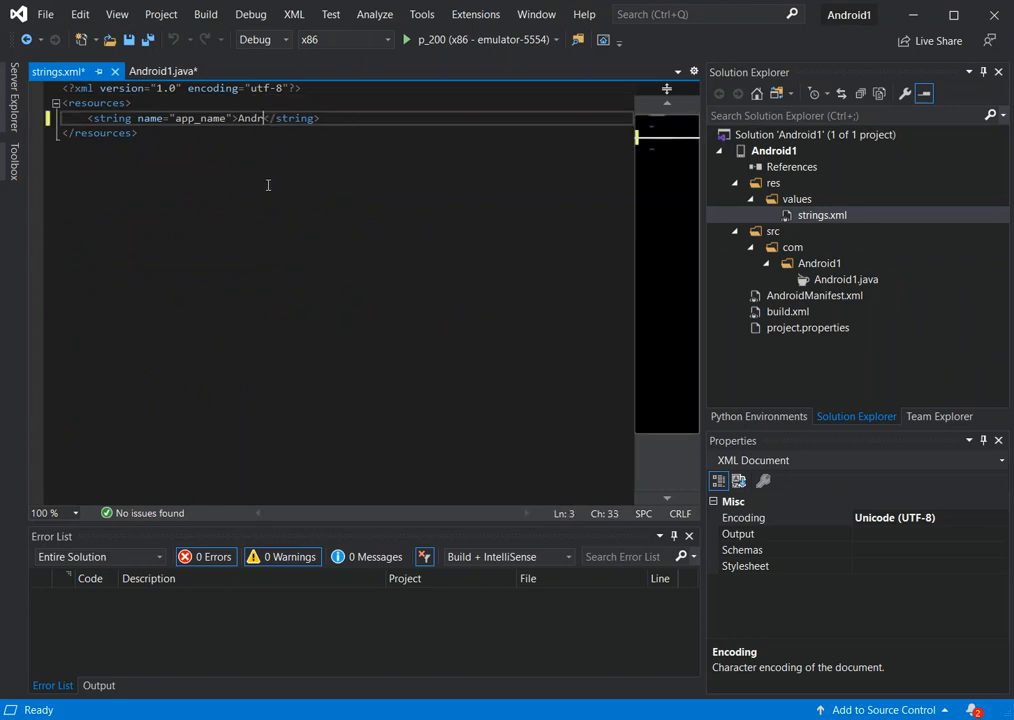
# - Replace app_name in strings.xml with 'Youtube Vid' and rerun the app on the emulator
pyautogui.press('Backspace')
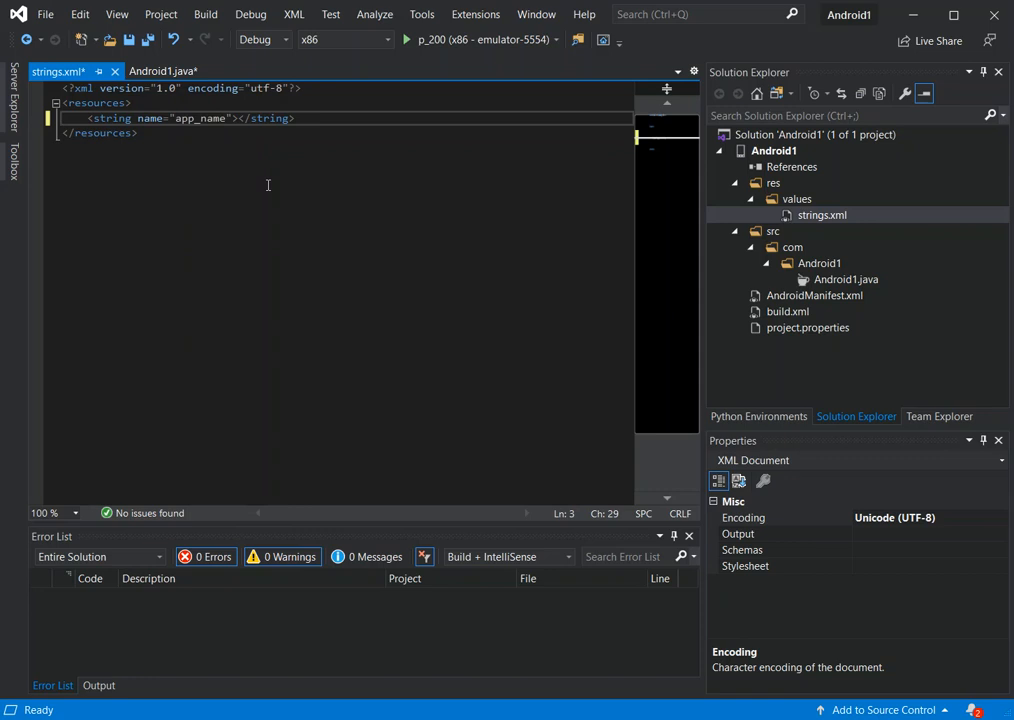
pyautogui.write('Yout')
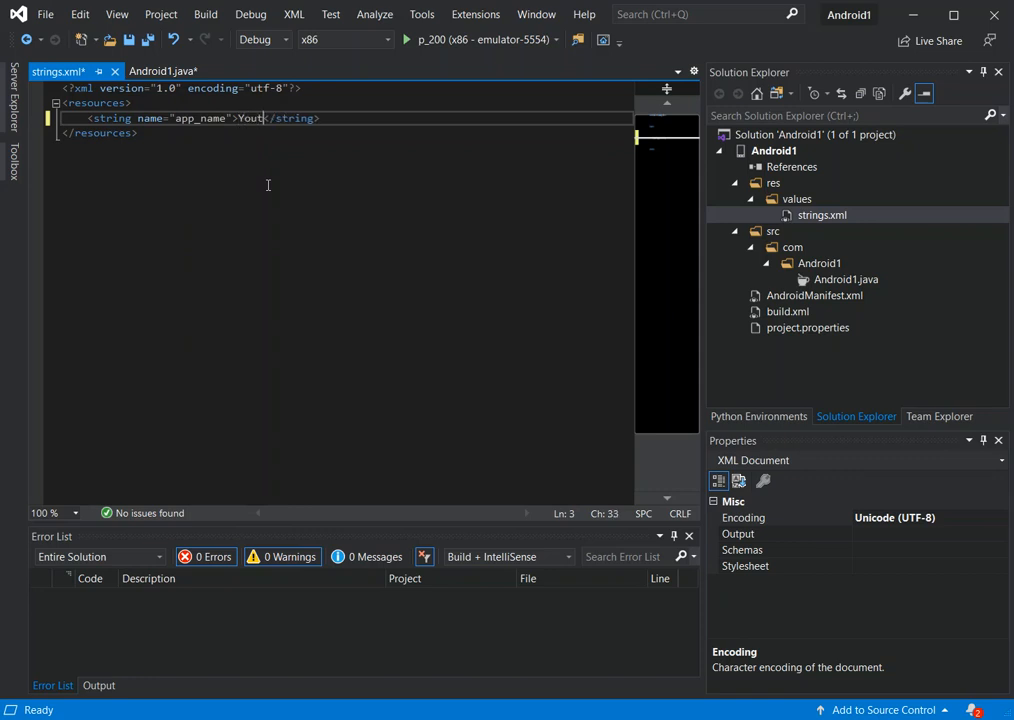
pyautogui.write('ube')
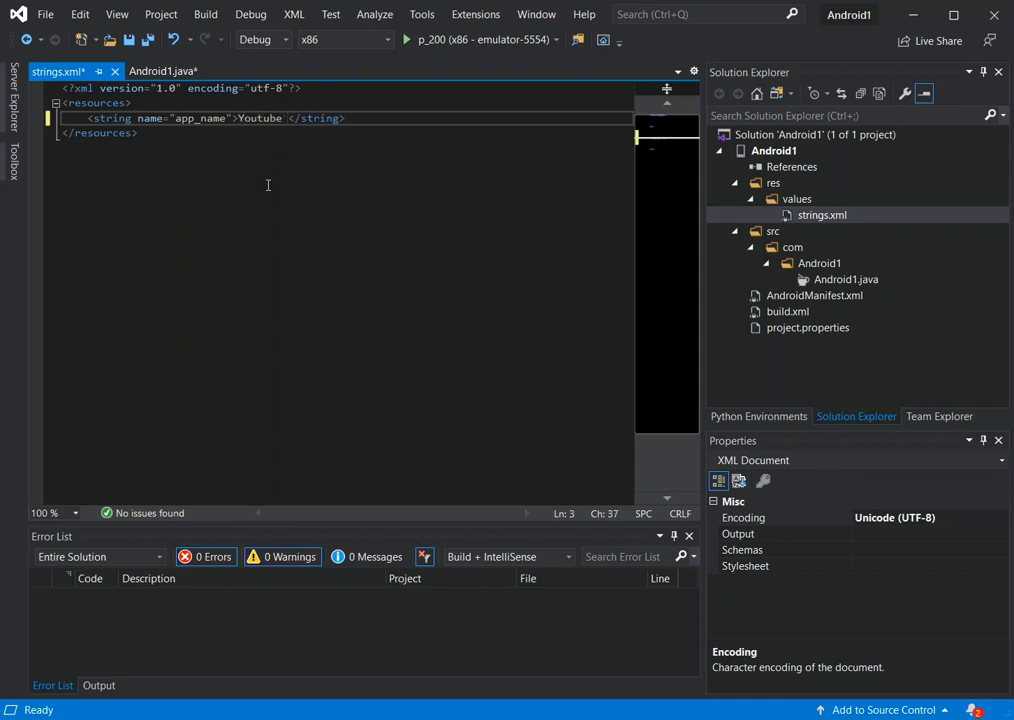
pyautogui.write('Vid')
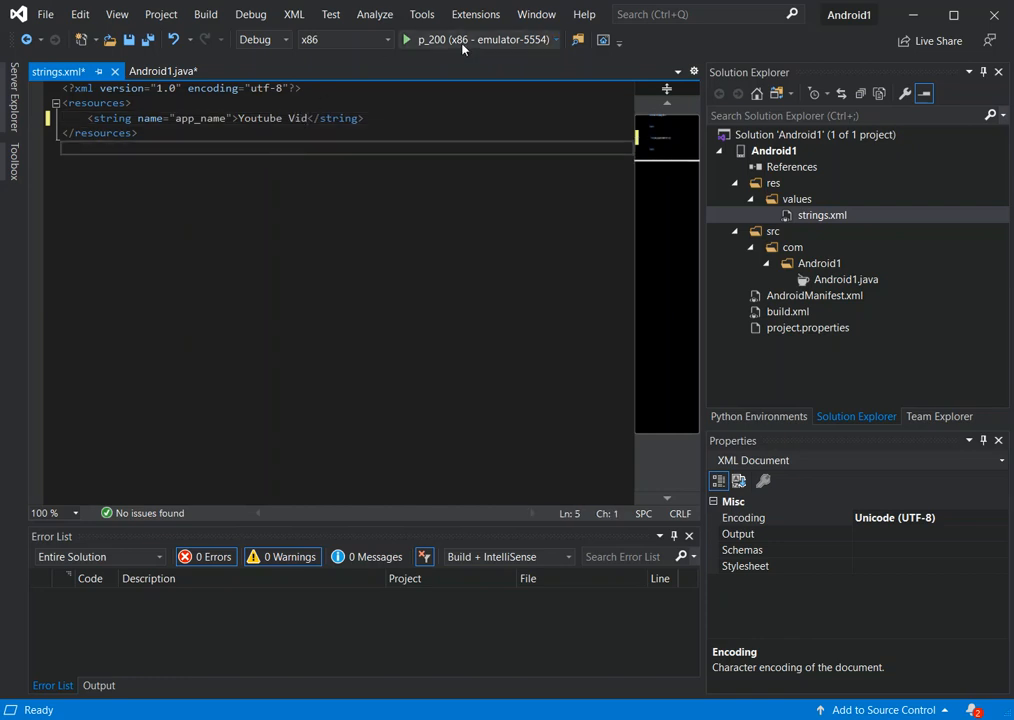
pyautogui.click(406, 39)
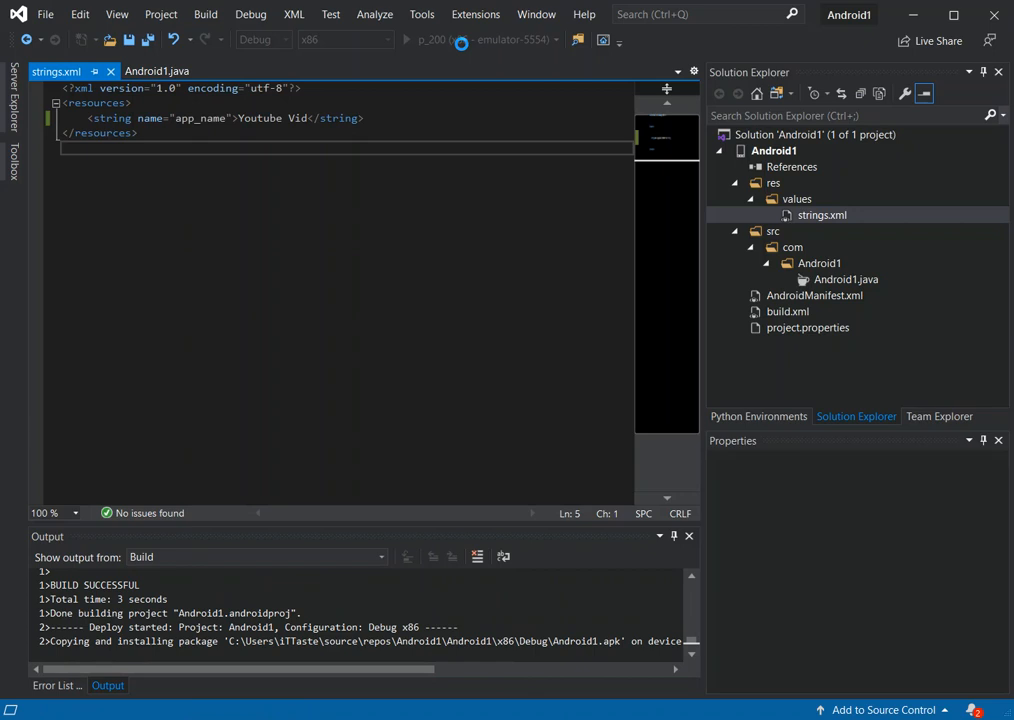
# - Start debugging the renamed app on the p_200 x86 emulator-5554
pyautogui.click(406, 39)
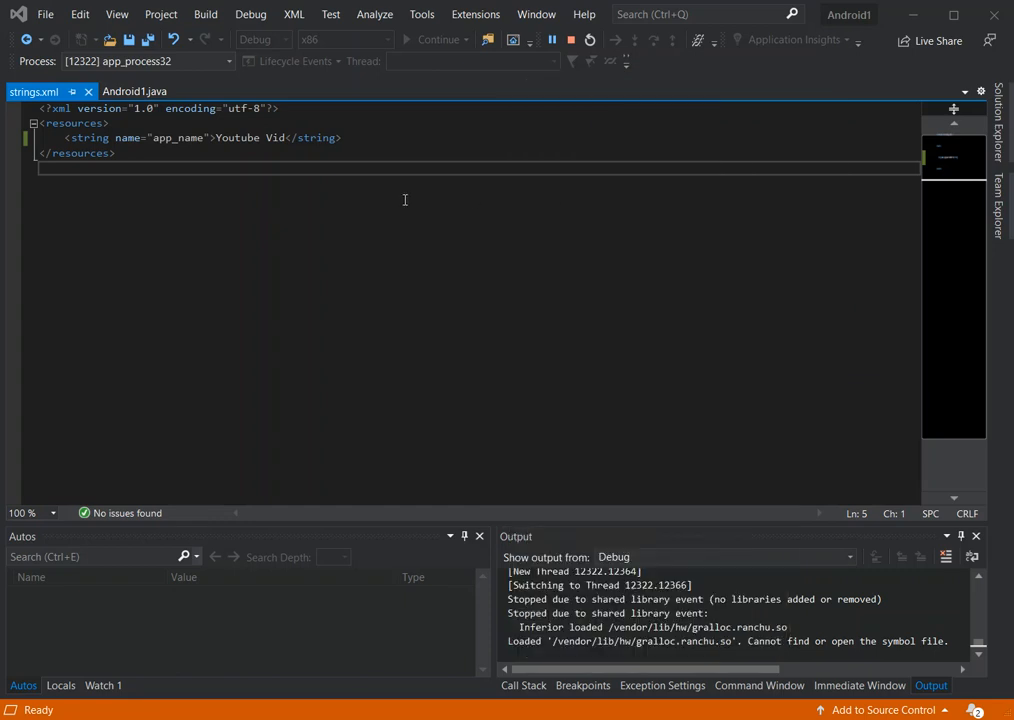
pyautogui.moveTo(586, 351)
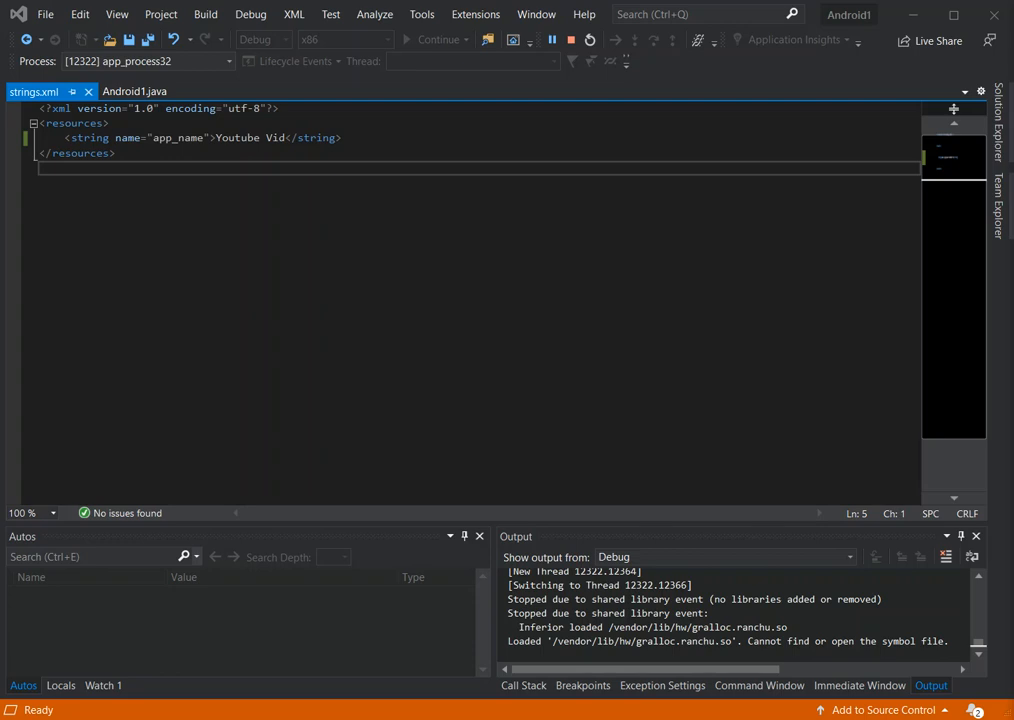
pyautogui.moveTo(980, 307)
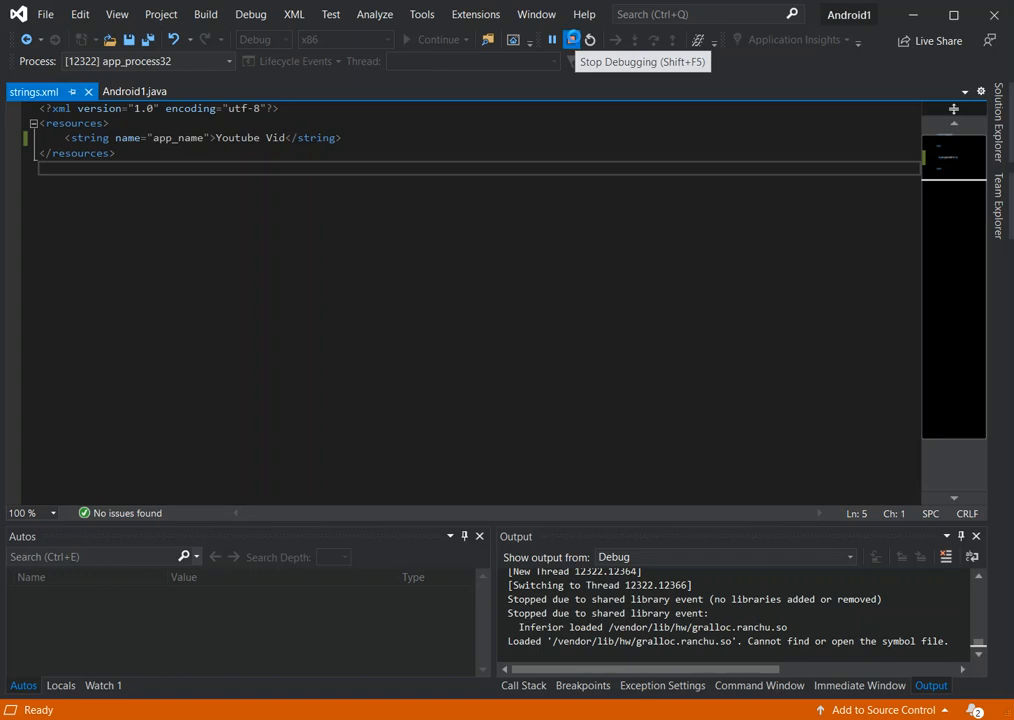
# - Stop the debugging session so the app exits with code 0
pyautogui.click(572, 39)
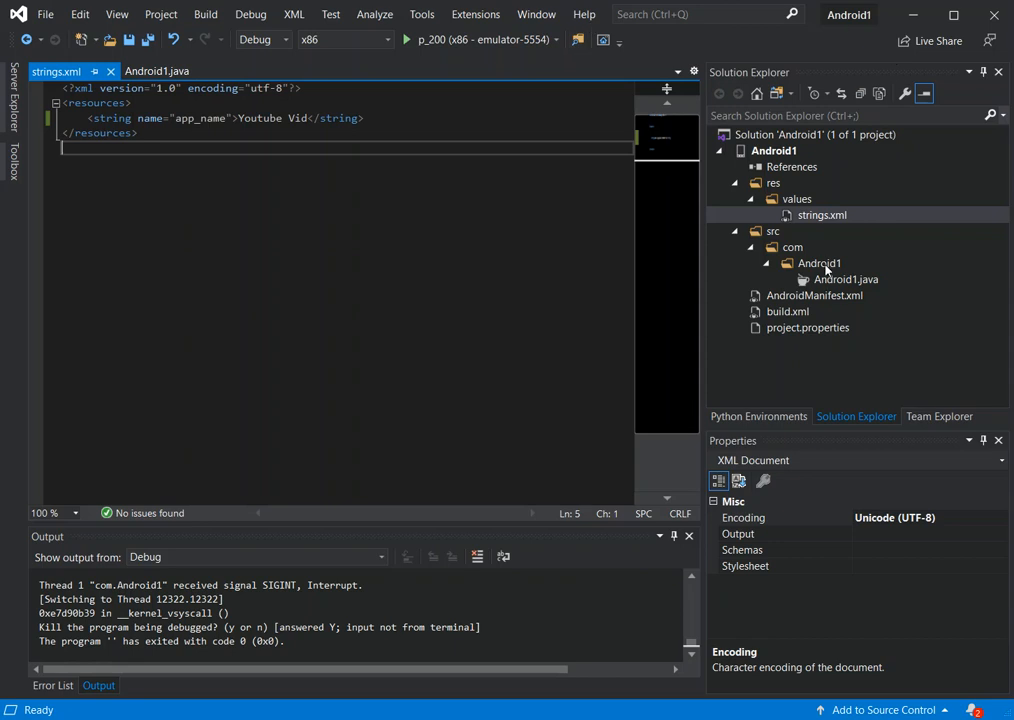
# - Add a new Java item named mainact.java to the Android1 package folder
pyautogui.rightClick(817, 263)
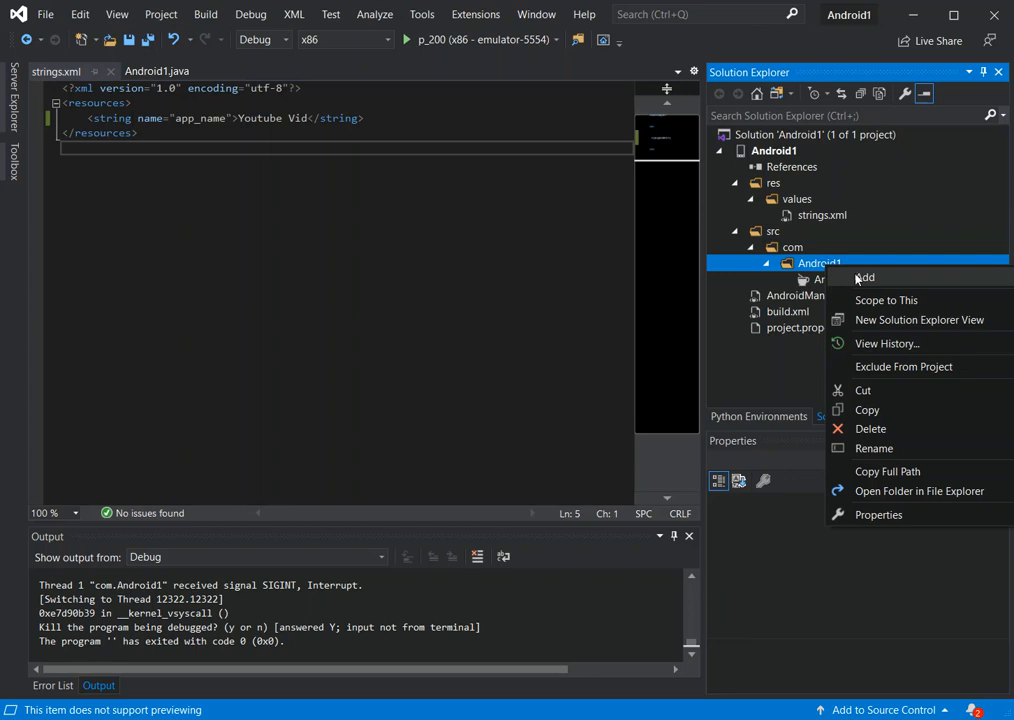
pyautogui.moveTo(858, 280)
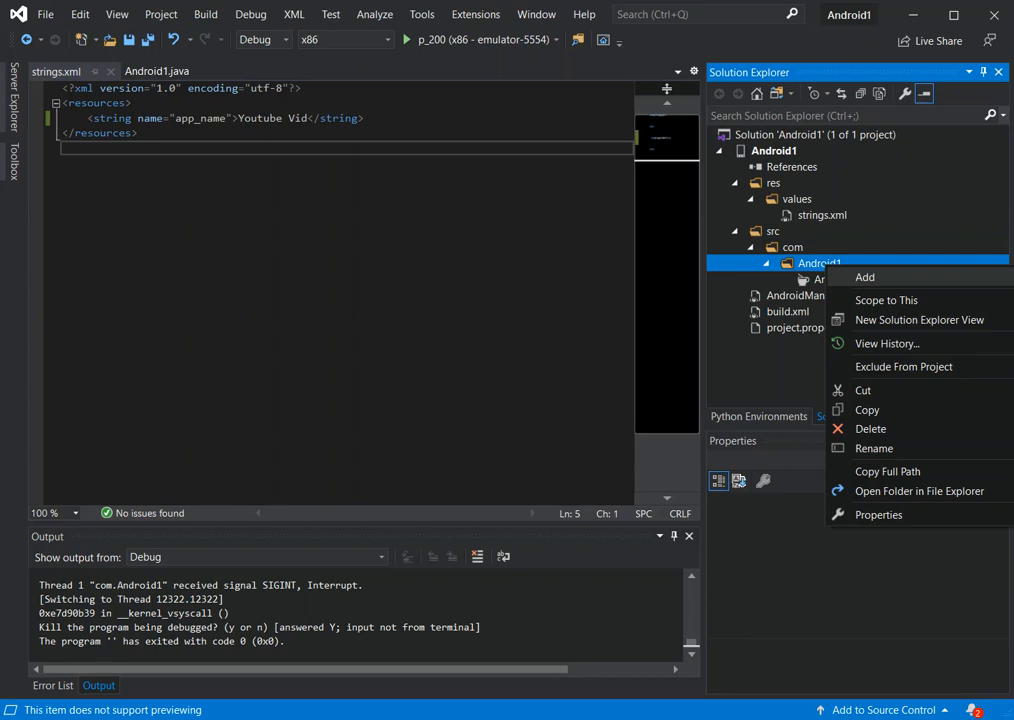
pyautogui.click(864, 277)
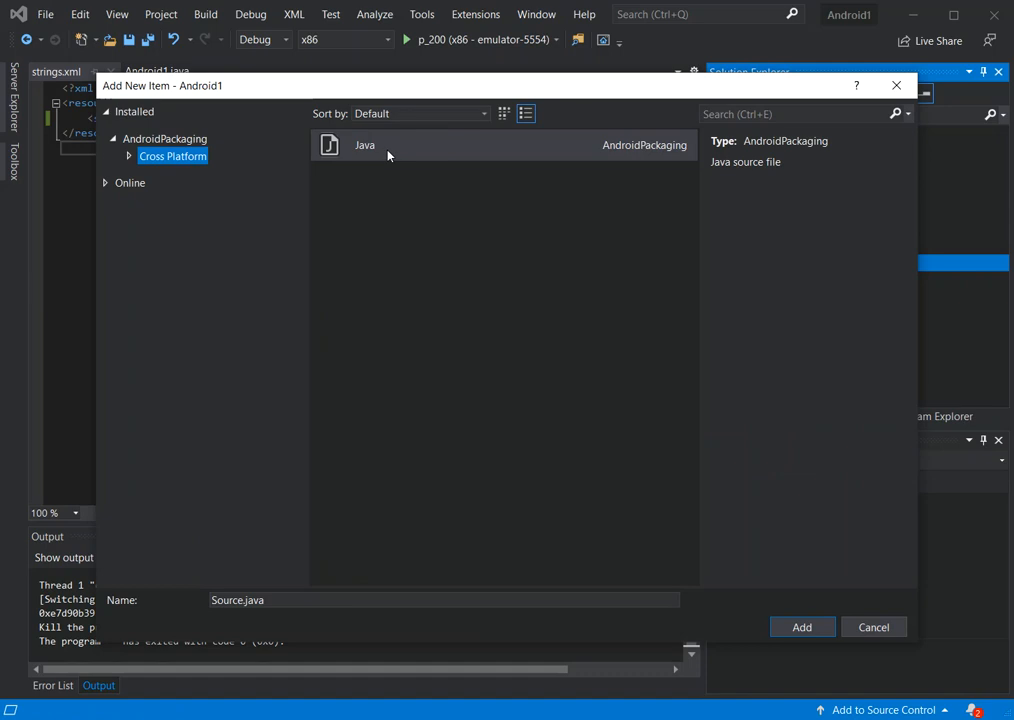
pyautogui.click(365, 145)
pyautogui.write('main')
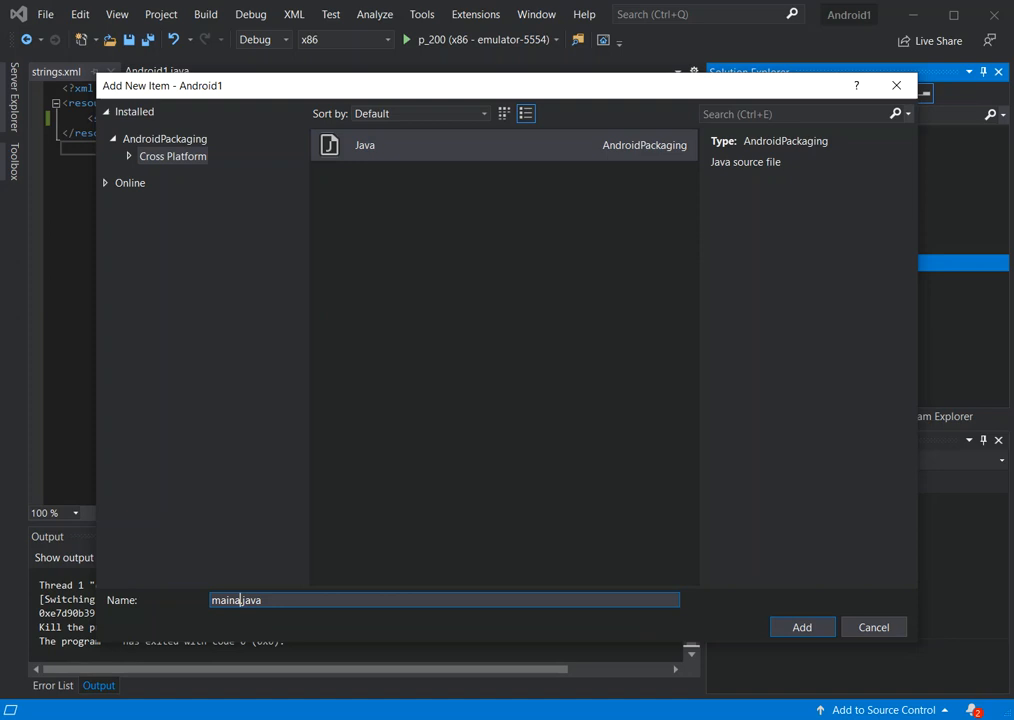
pyautogui.write('act')
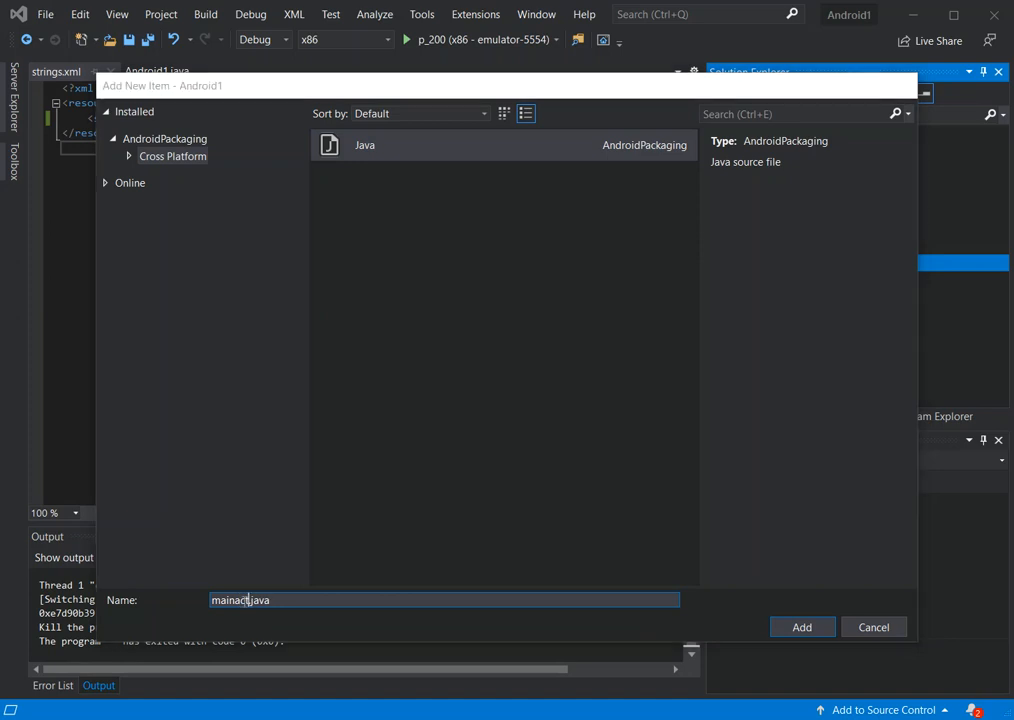
pyautogui.click(801, 627)
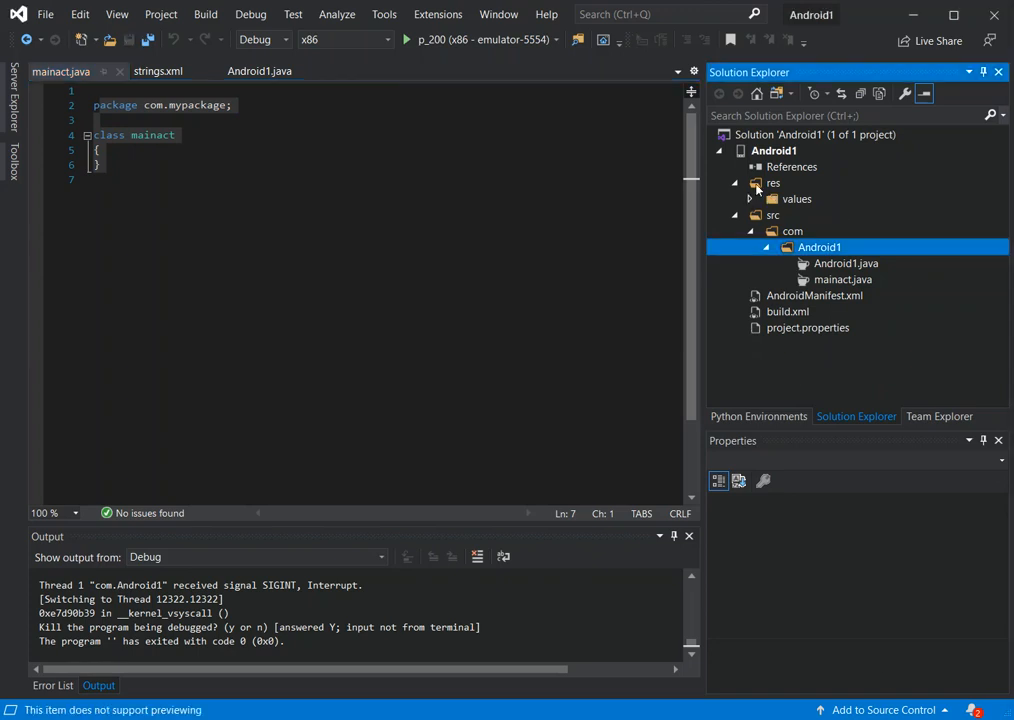
pyautogui.click(773, 183)
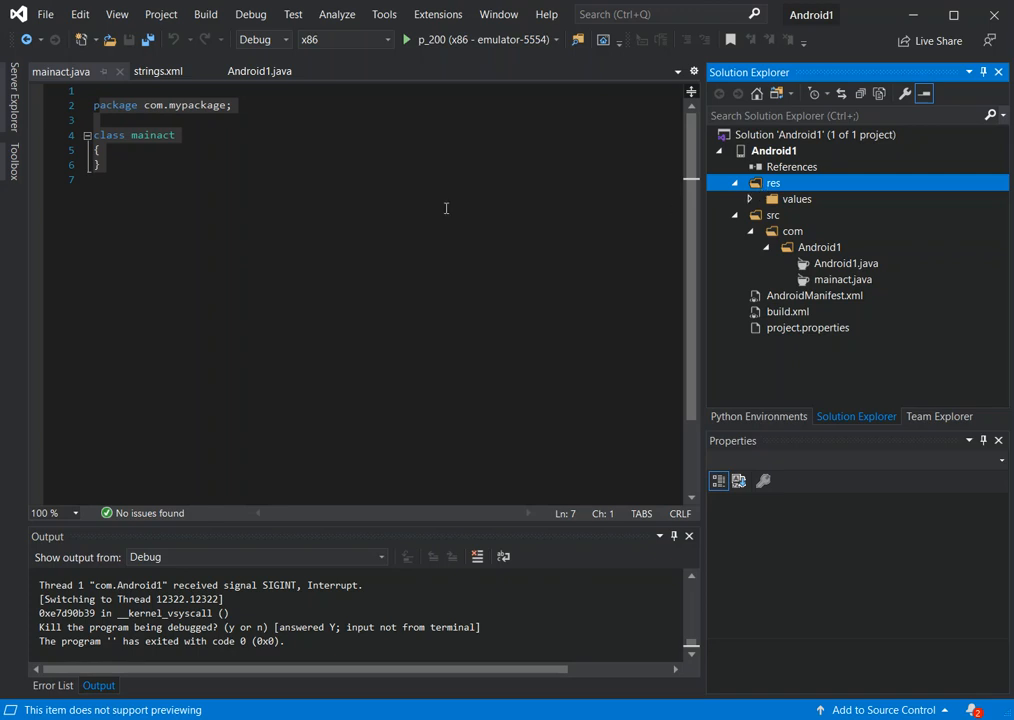
pyautogui.moveTo(46, 14)
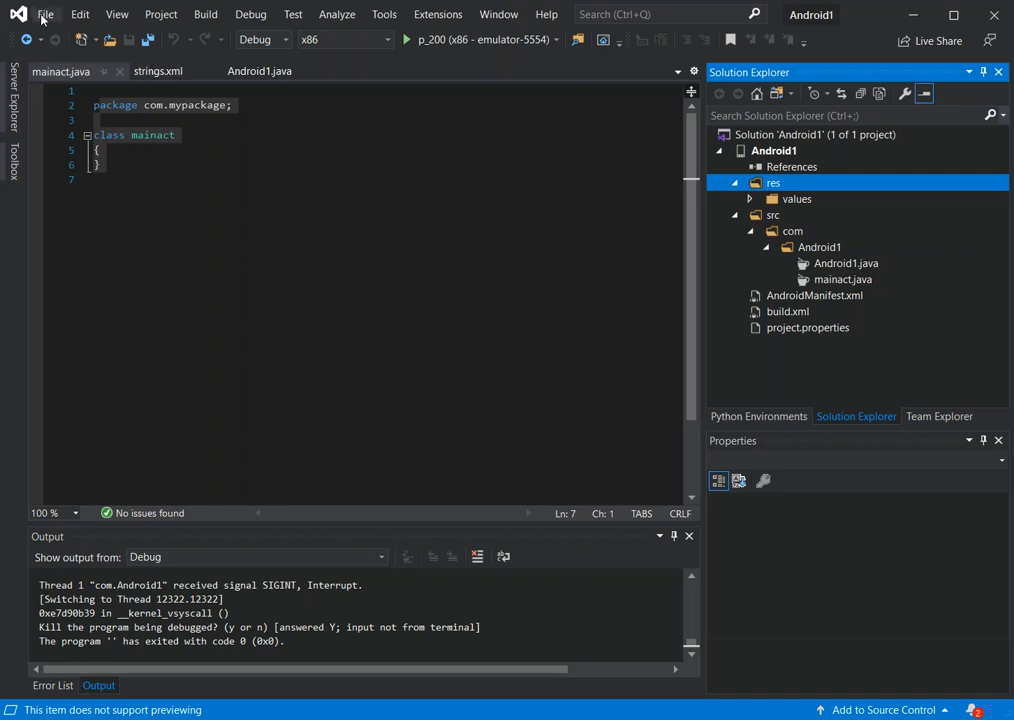
pyautogui.click(45, 14)
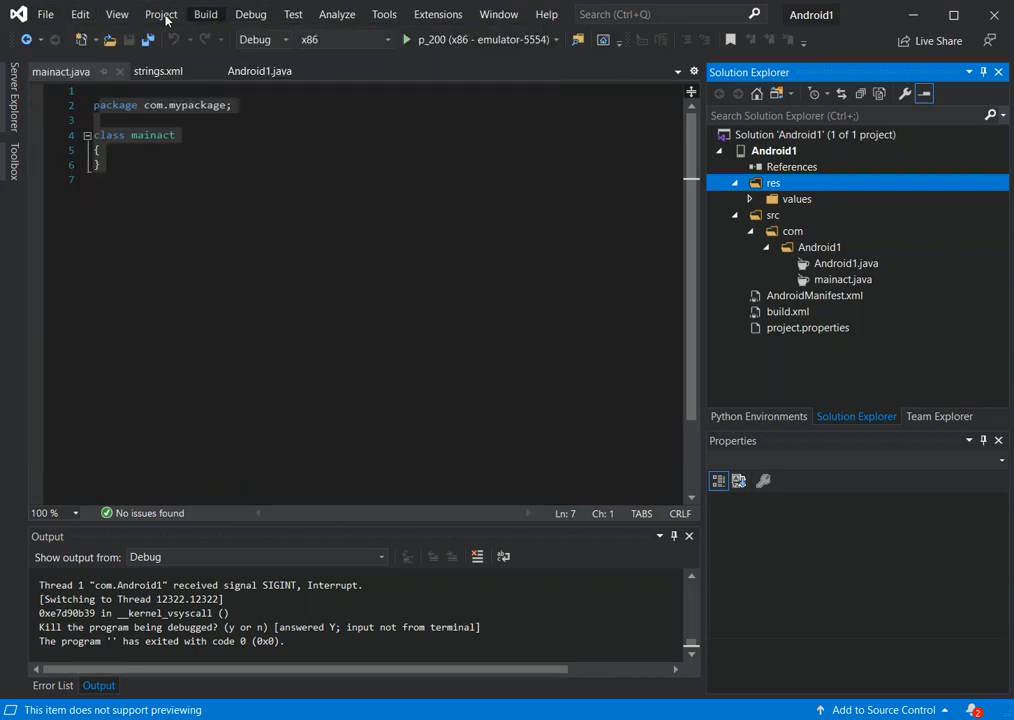
pyautogui.click(45, 14)
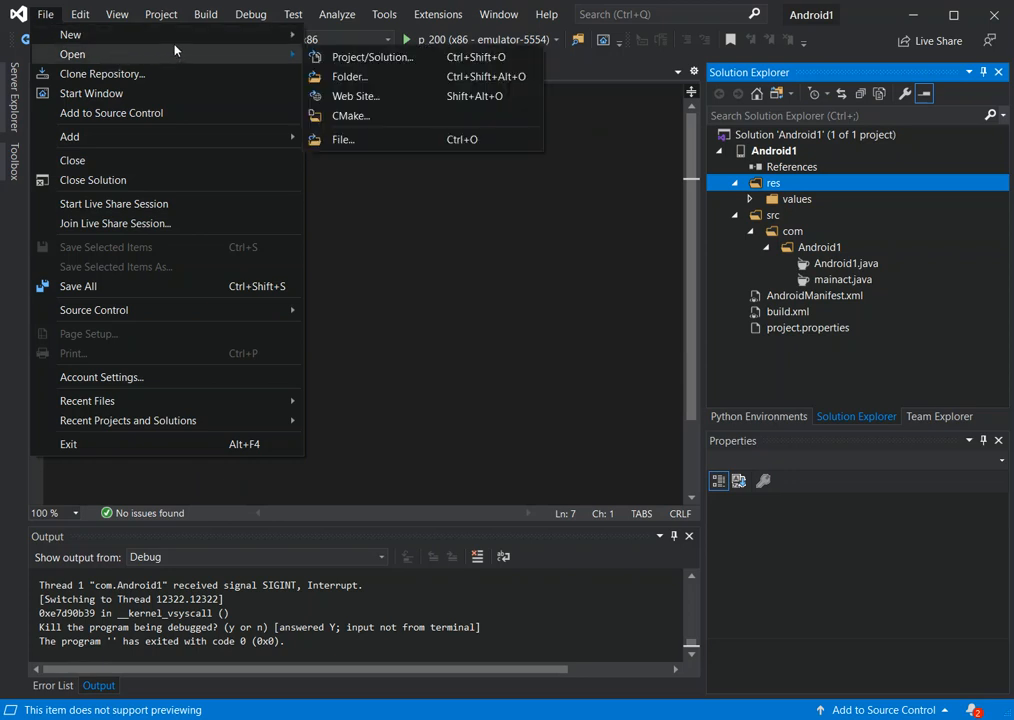
pyautogui.moveTo(46, 14)
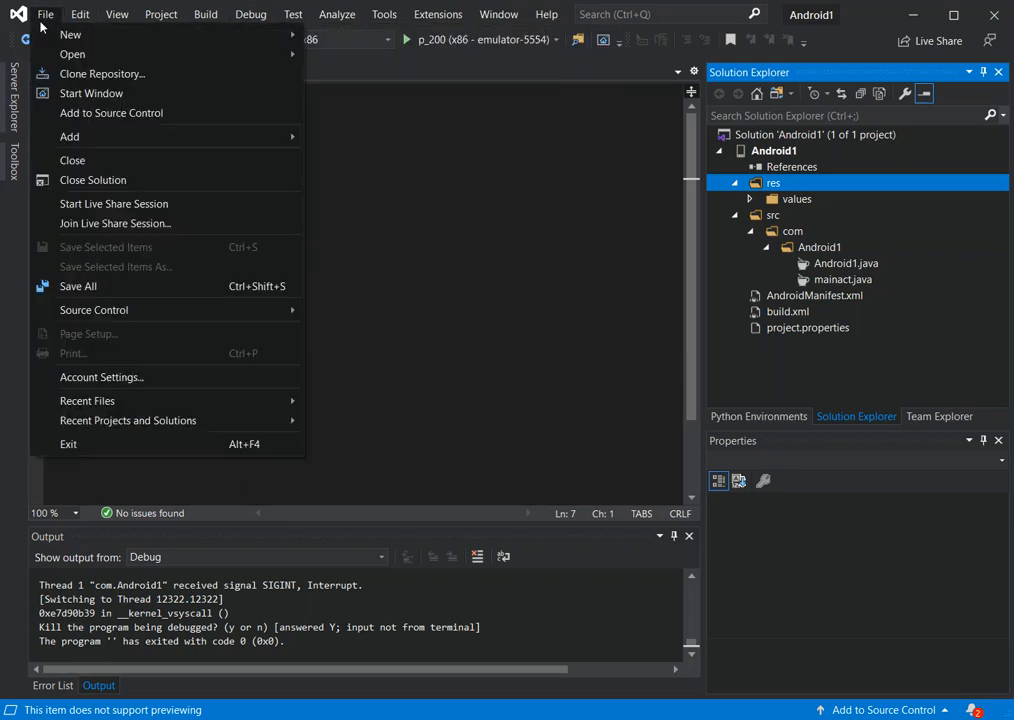
pyautogui.click(70, 34)
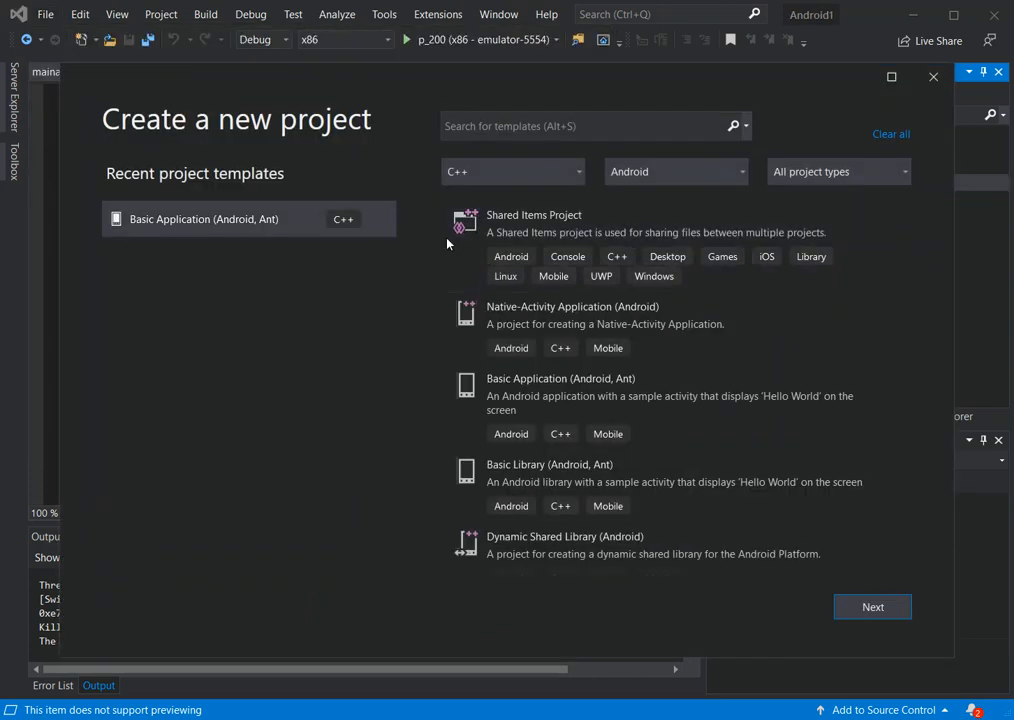
pyautogui.moveTo(416, 405)
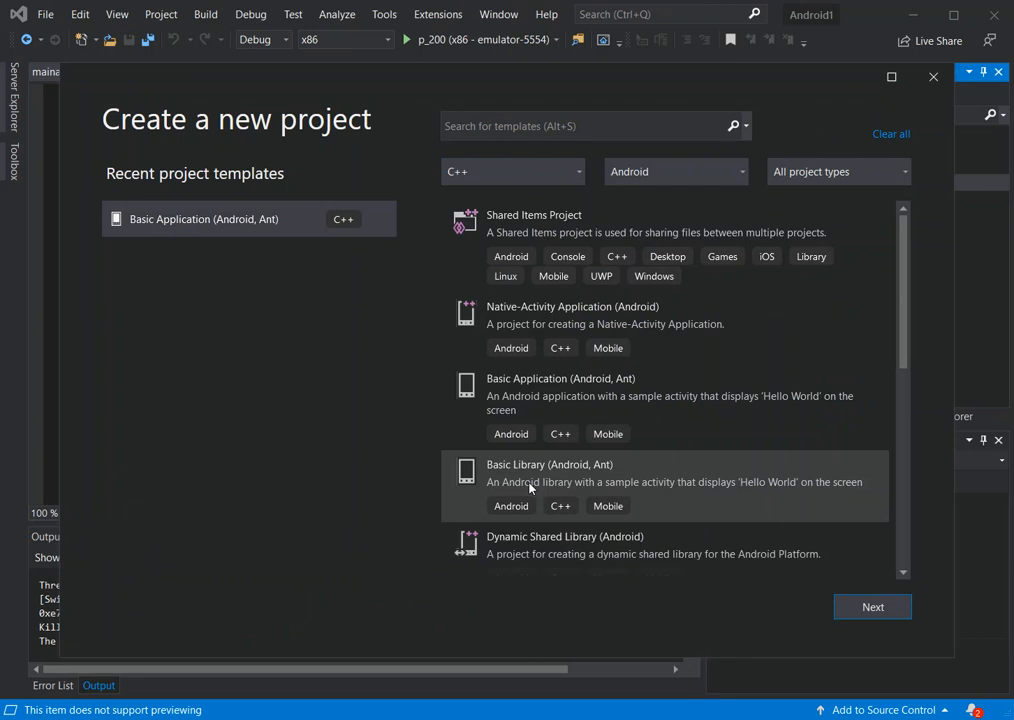
pyautogui.click(660, 482)
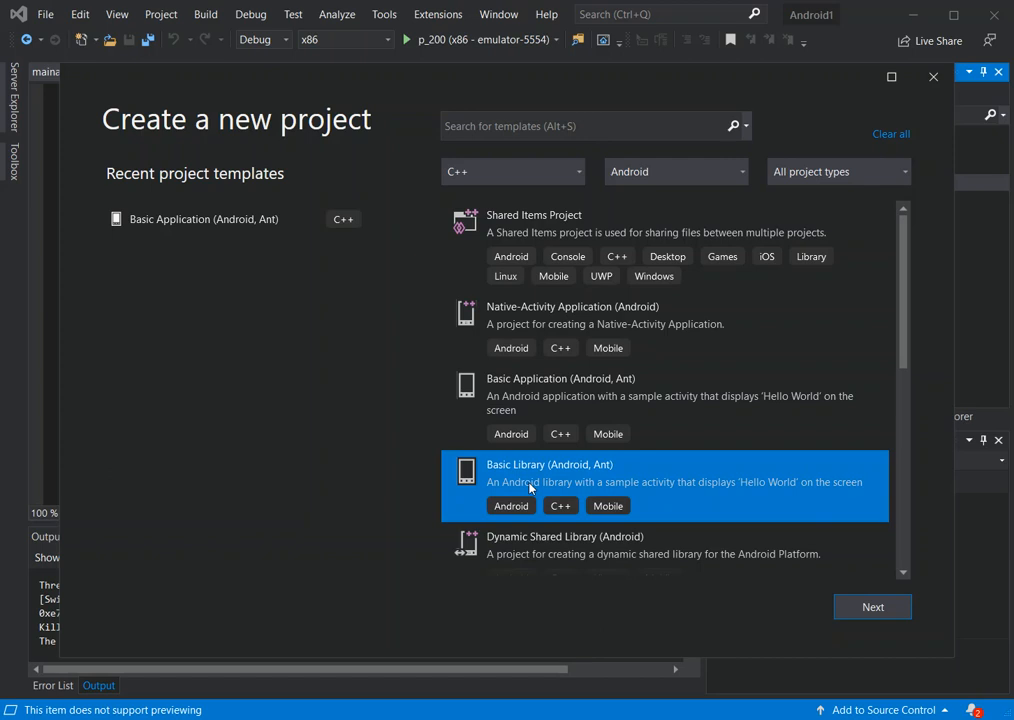
pyautogui.moveTo(925, 98)
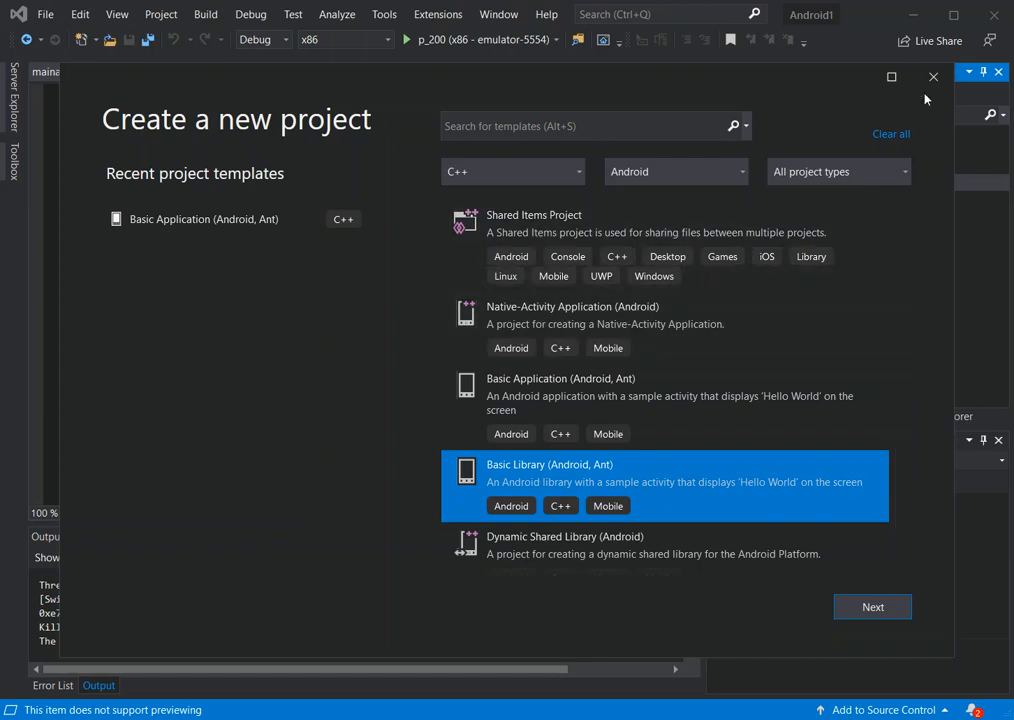
pyautogui.click(933, 77)
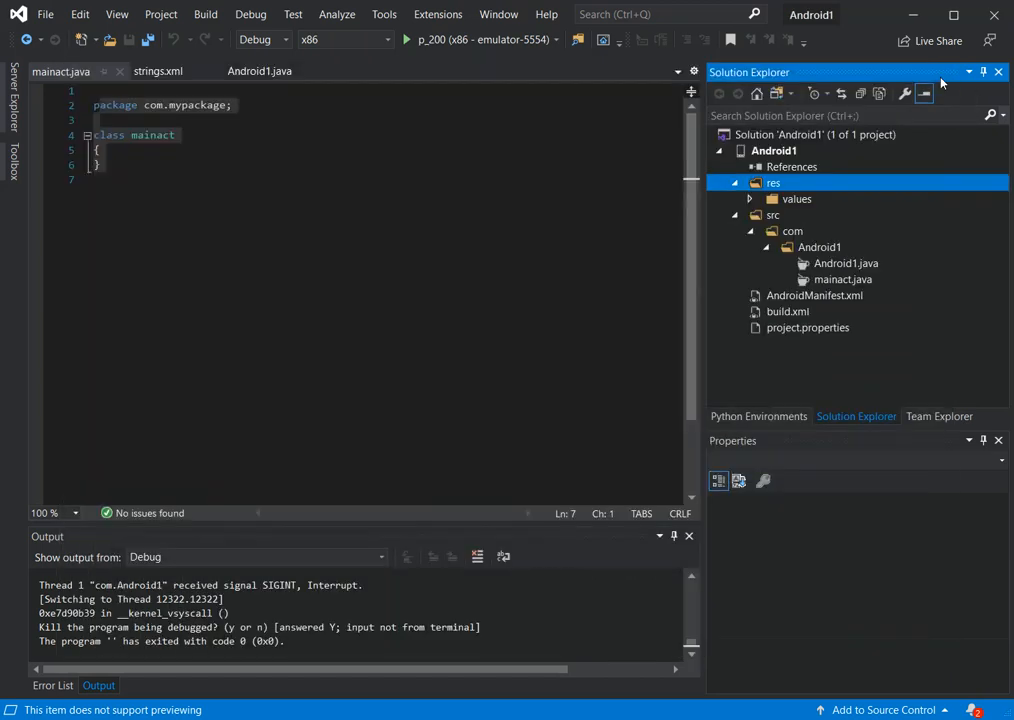